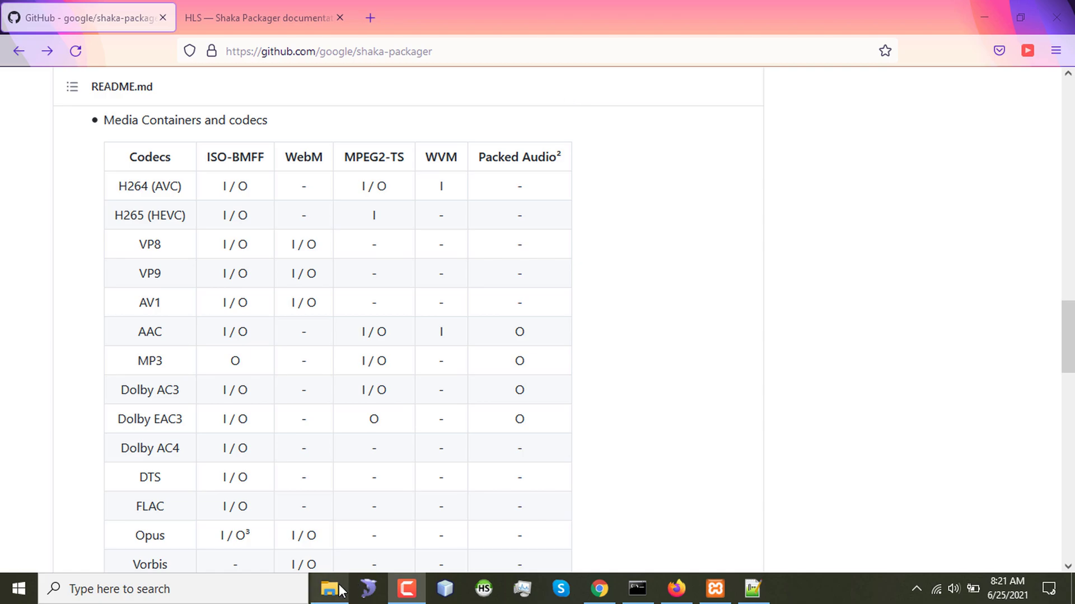
# Bring up the hls folder under xampp htdocs, showing only input.mp4.
pyautogui.click(329, 588)
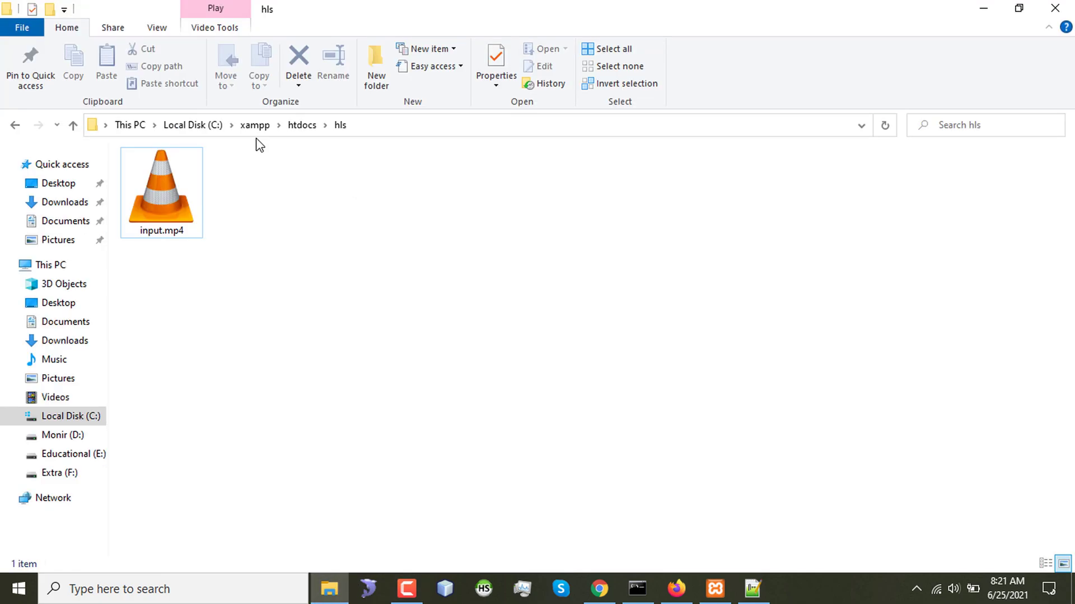
pyautogui.moveTo(307, 142)
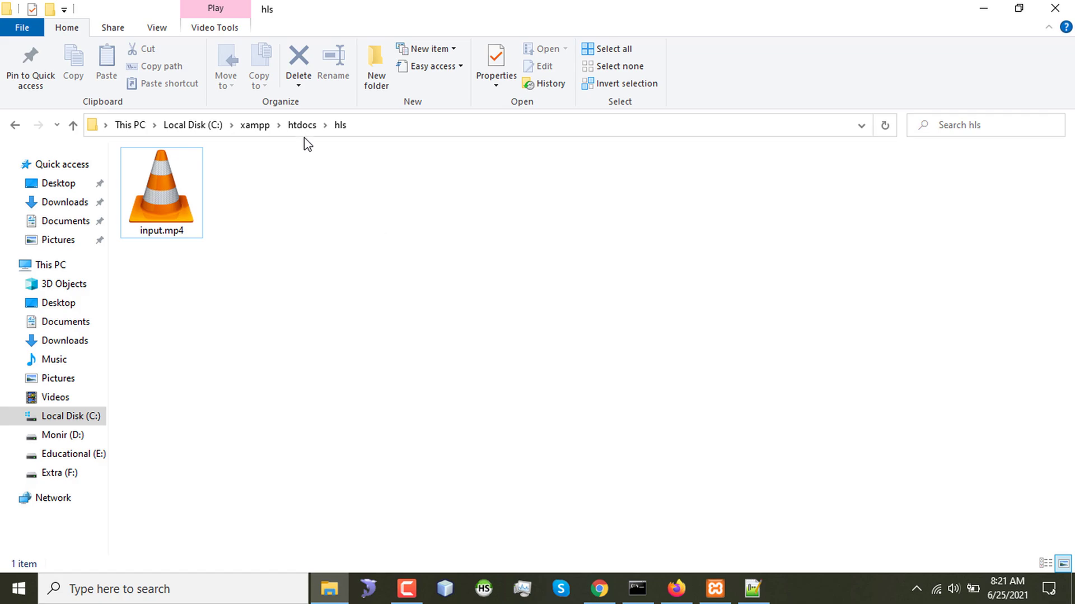
pyautogui.moveTo(348, 139)
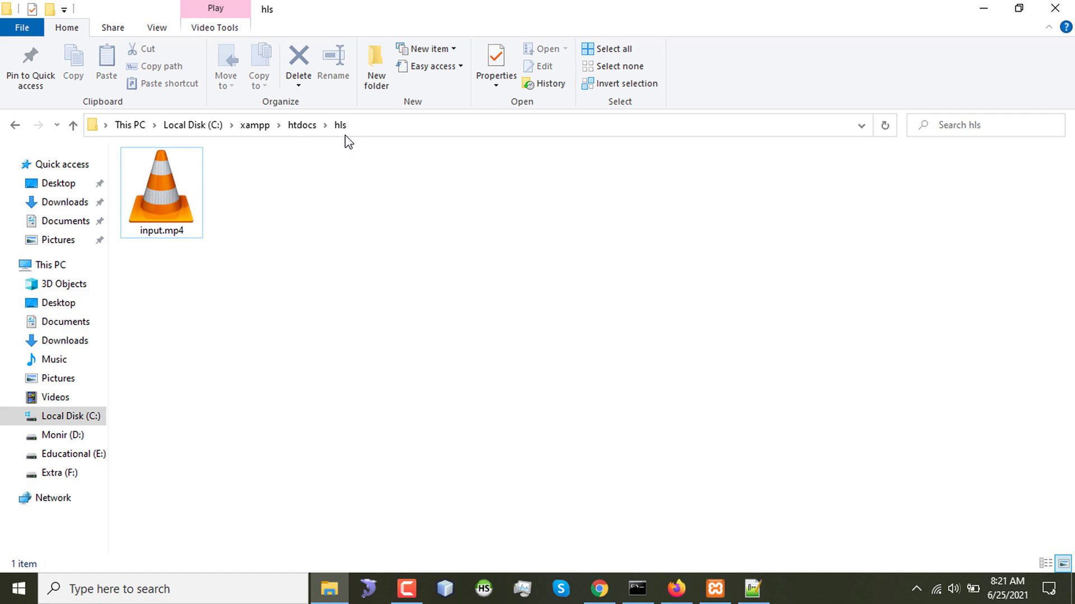
pyautogui.moveTo(278, 191)
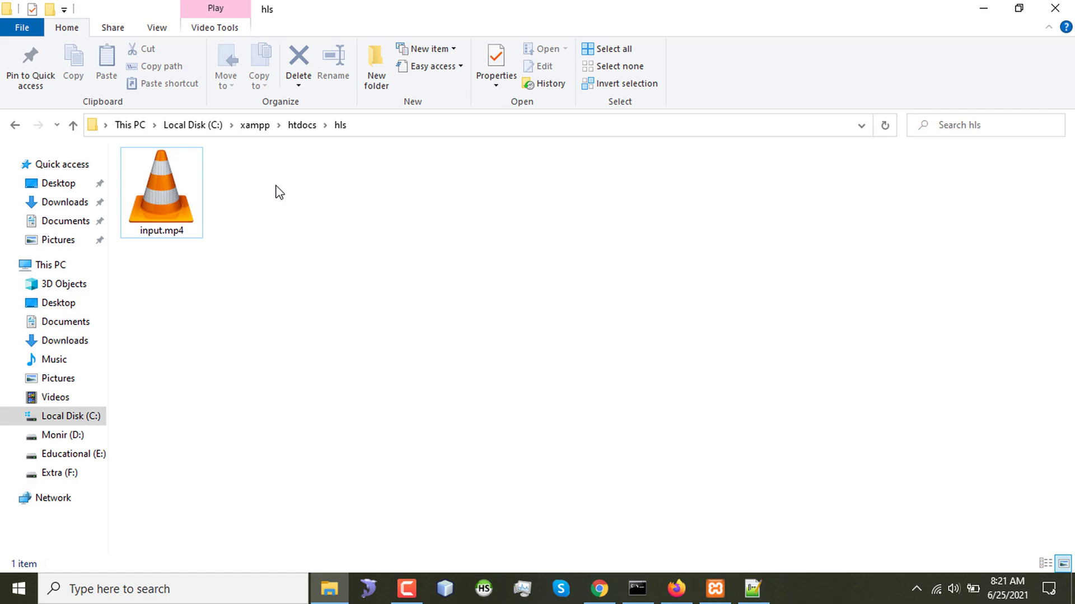
pyautogui.moveTo(179, 209)
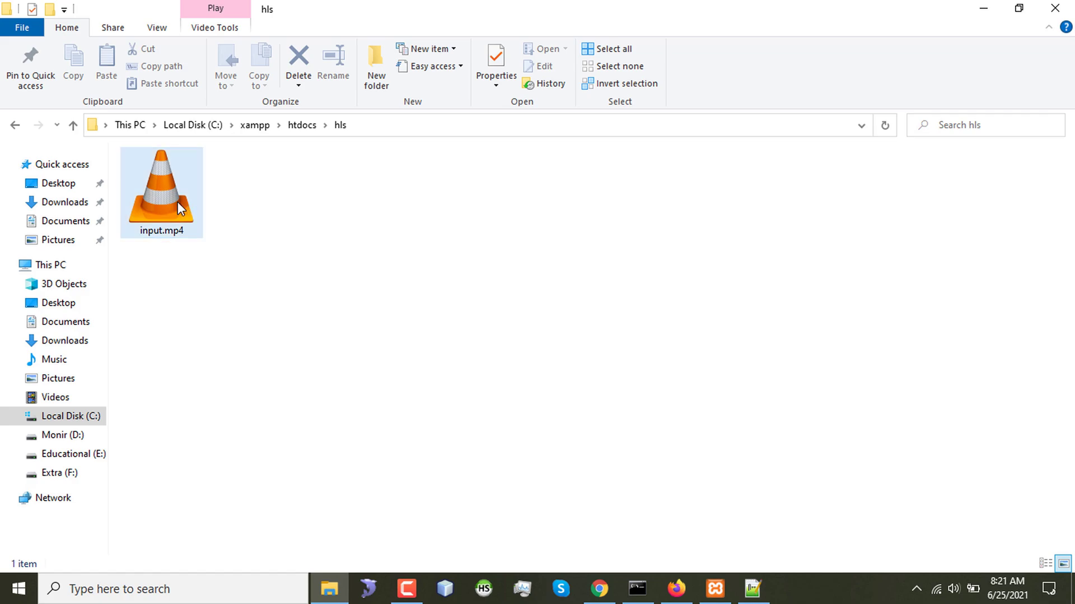
pyautogui.moveTo(177, 206)
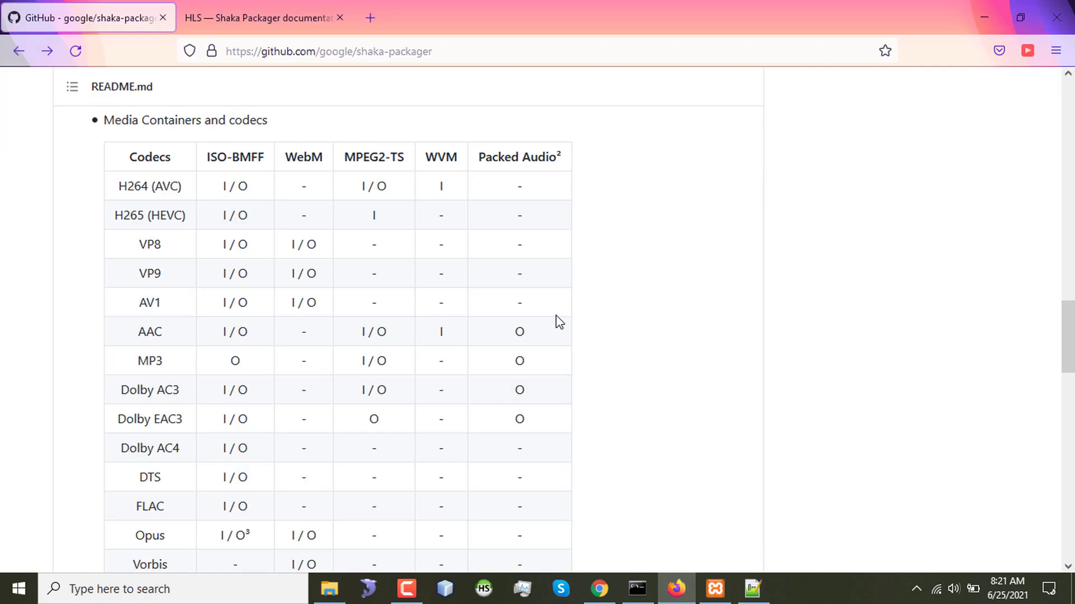
# Scroll the shaka-packager README to the Getting Shaka Packager section with its release link.
pyautogui.scroll(3)
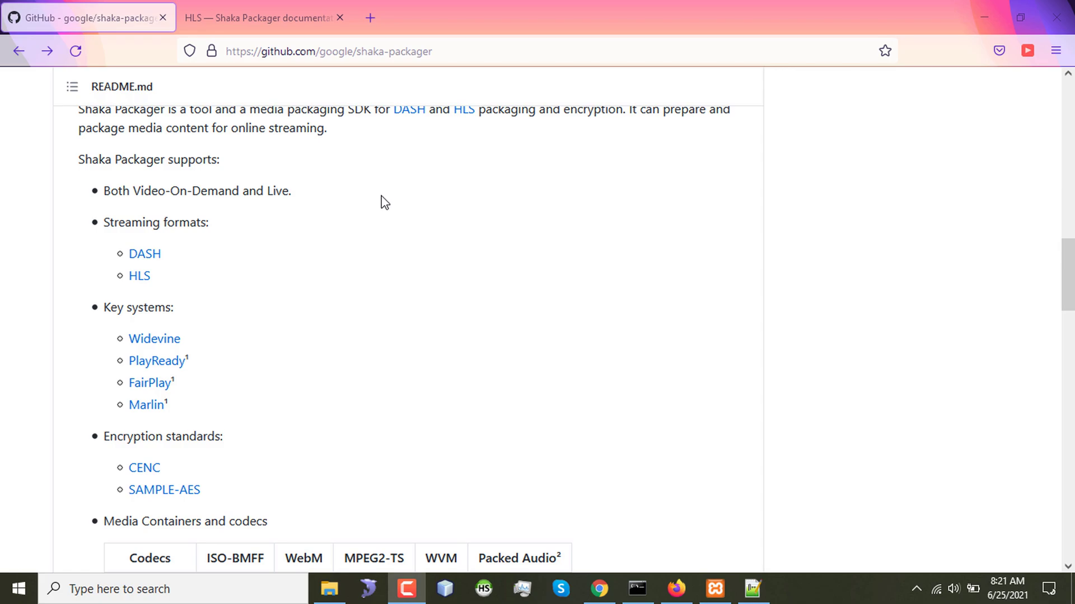
pyautogui.click(328, 50)
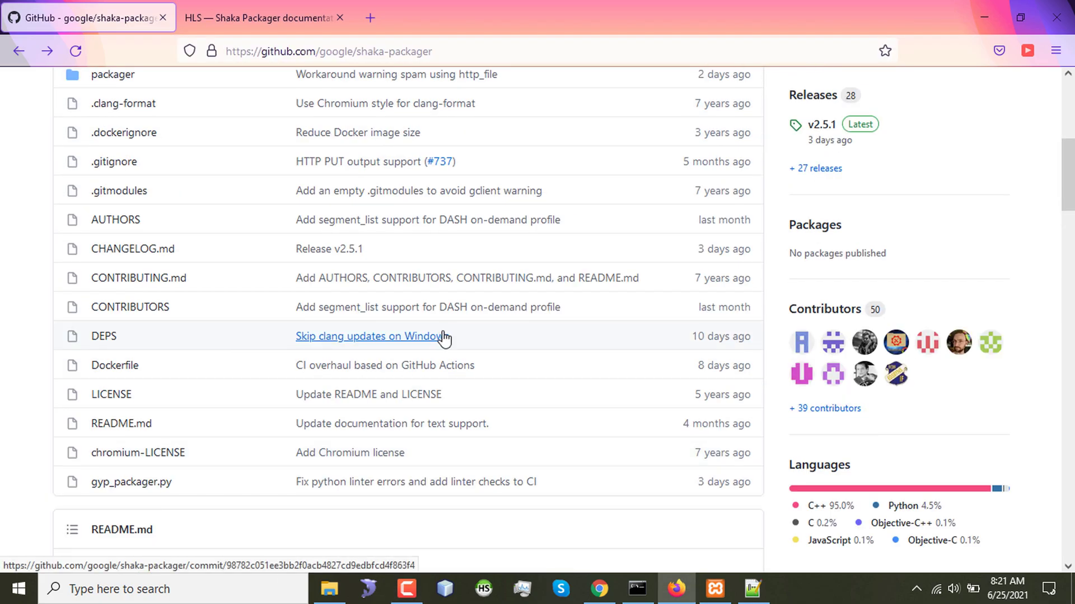
pyautogui.scroll(3)
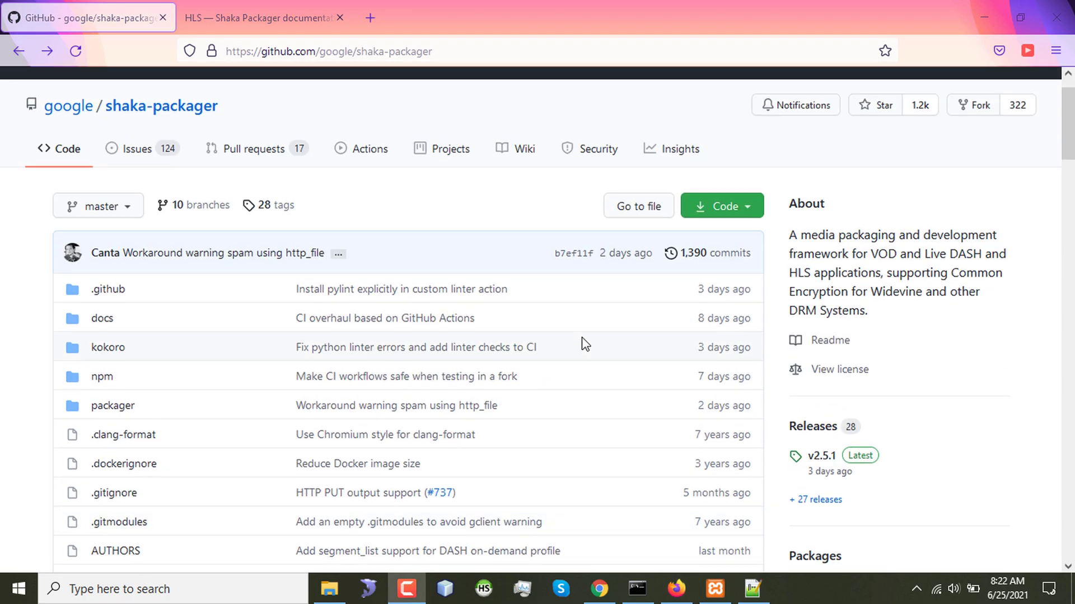
pyautogui.scroll(-3)
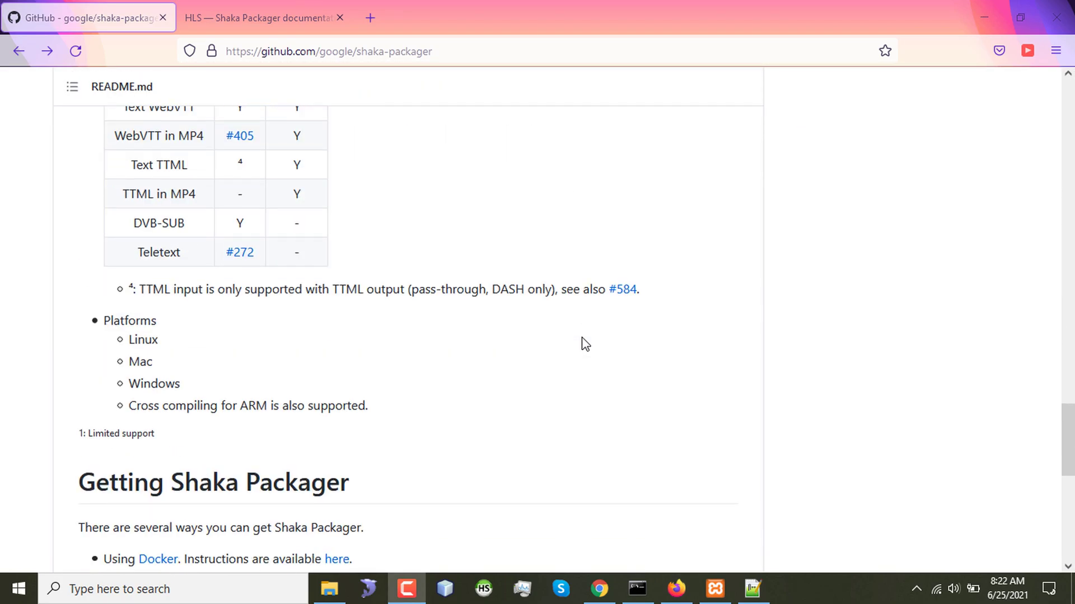
pyautogui.scroll(-3)
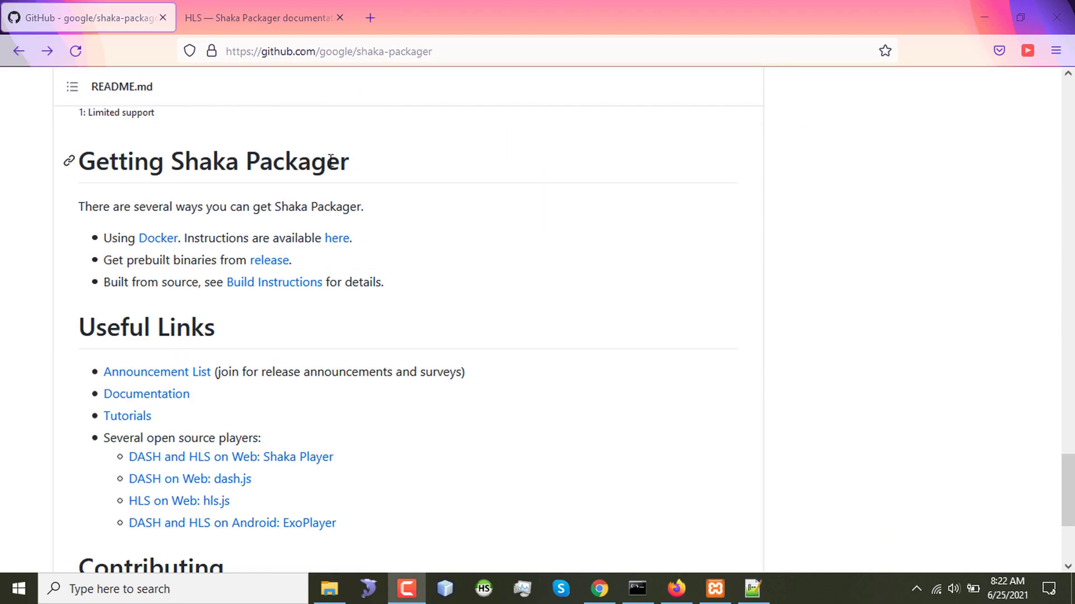
pyautogui.moveTo(164, 267)
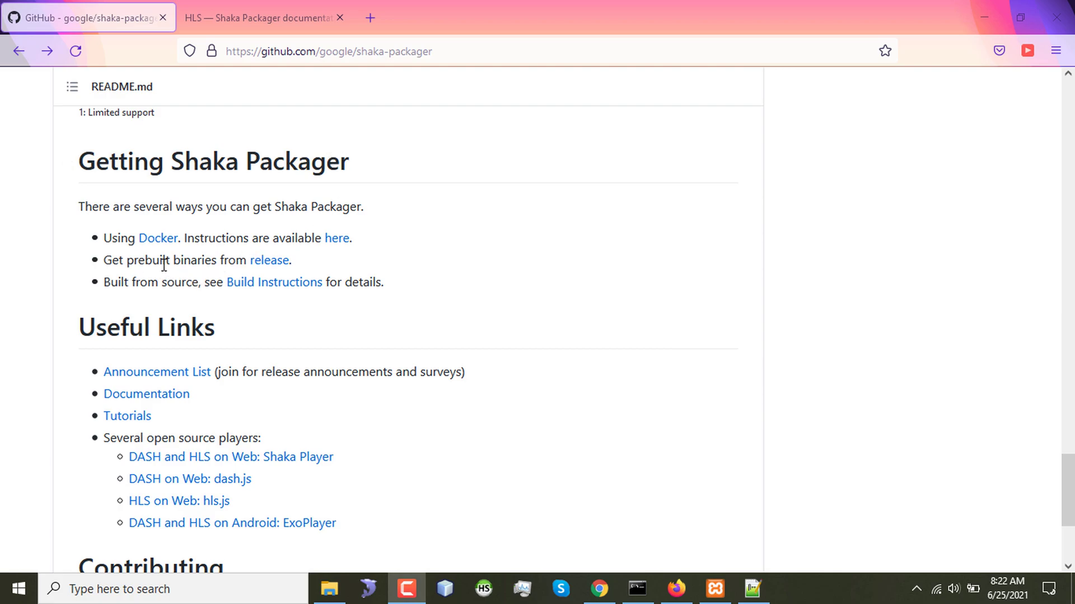
pyautogui.moveTo(261, 265)
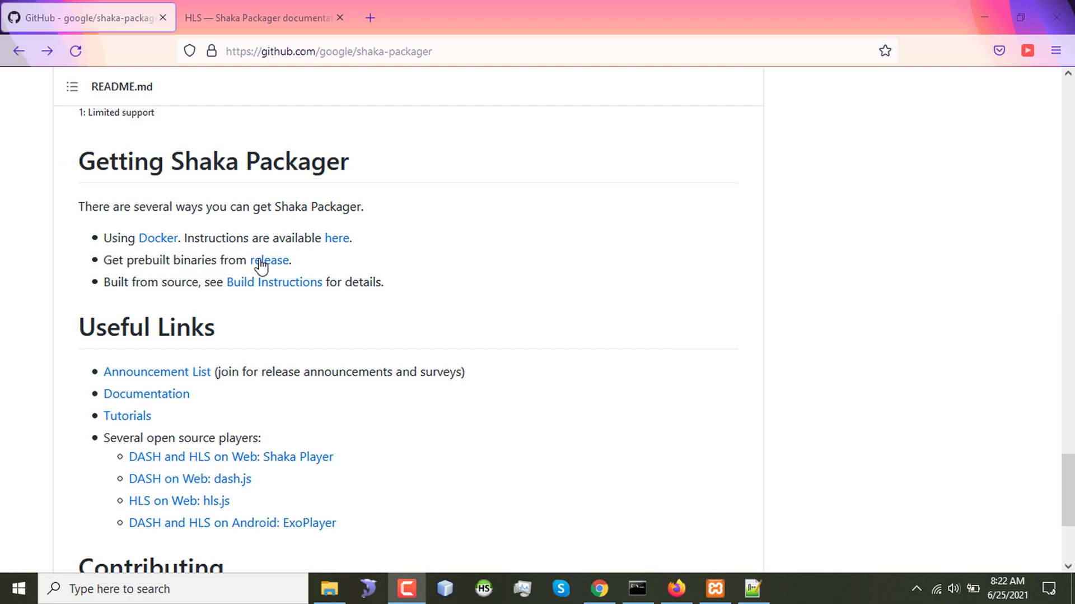
pyautogui.moveTo(268, 260)
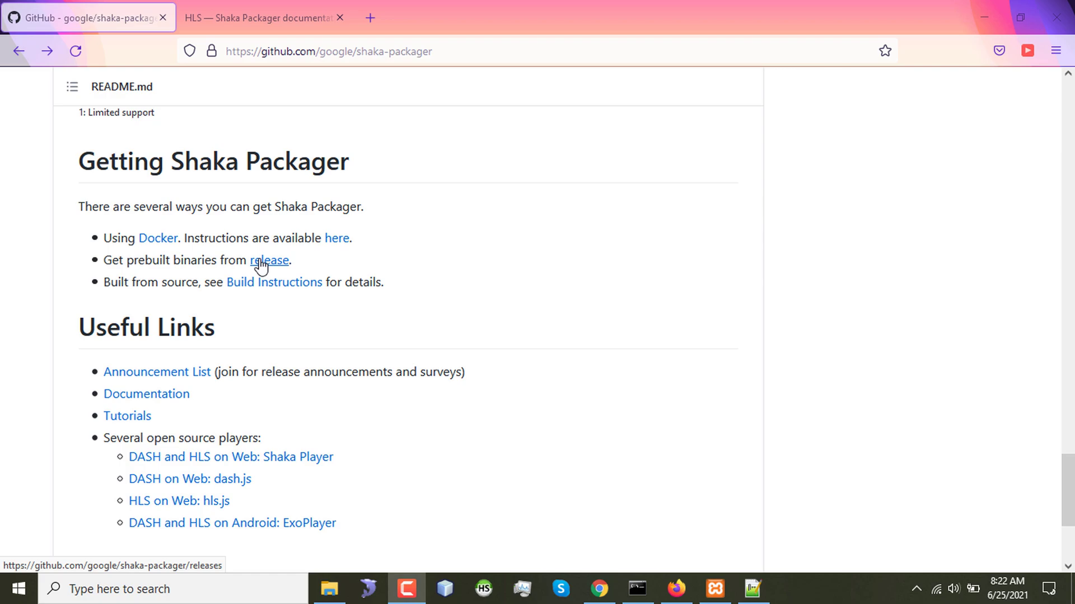
# From the v2.5.1 release assets, start downloading packager-win.exe.
pyautogui.click(270, 260)
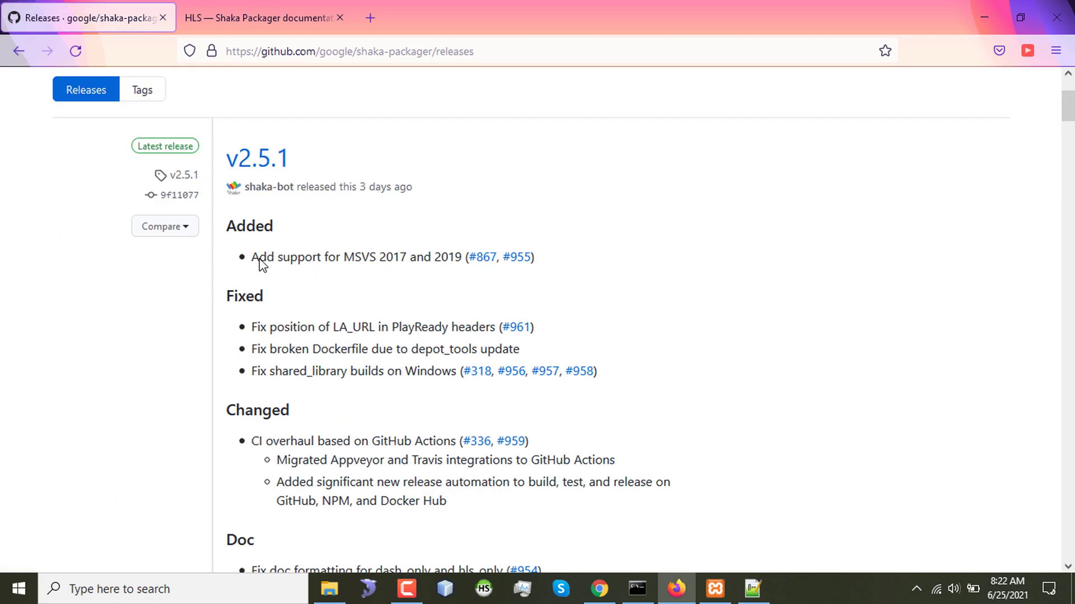
pyautogui.scroll(-3)
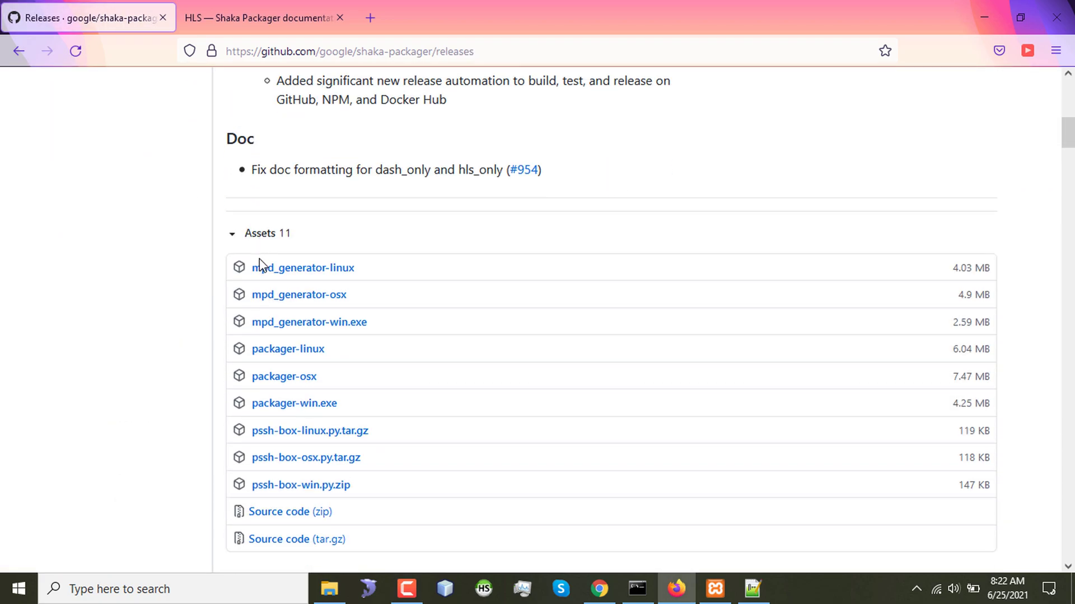
pyautogui.moveTo(295, 404)
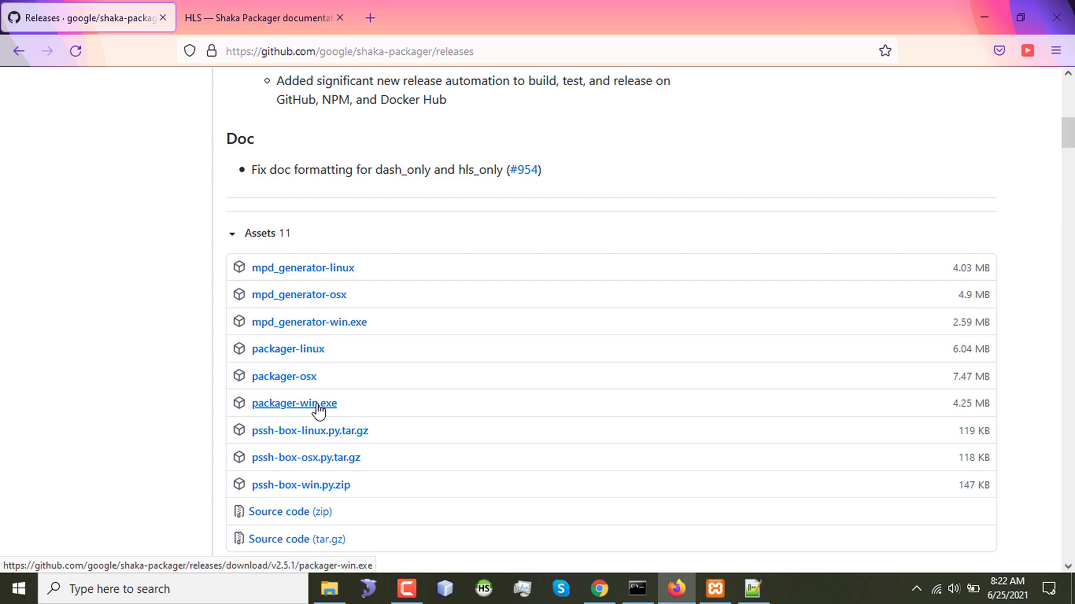
pyautogui.click(294, 403)
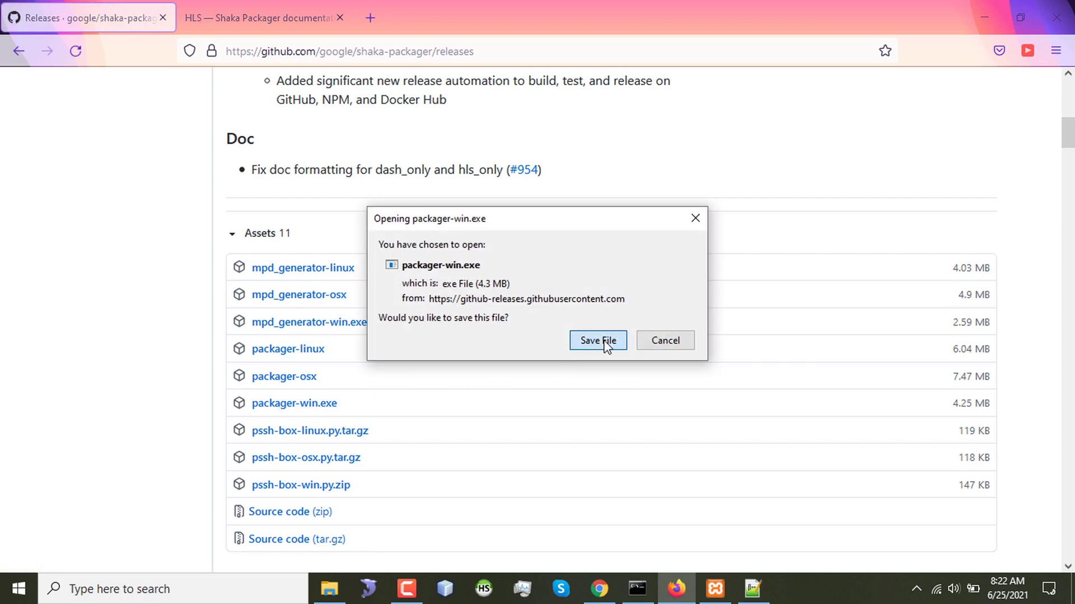
# Save the download as packager.exe inside a new C:\packager folder.
pyautogui.click(598, 340)
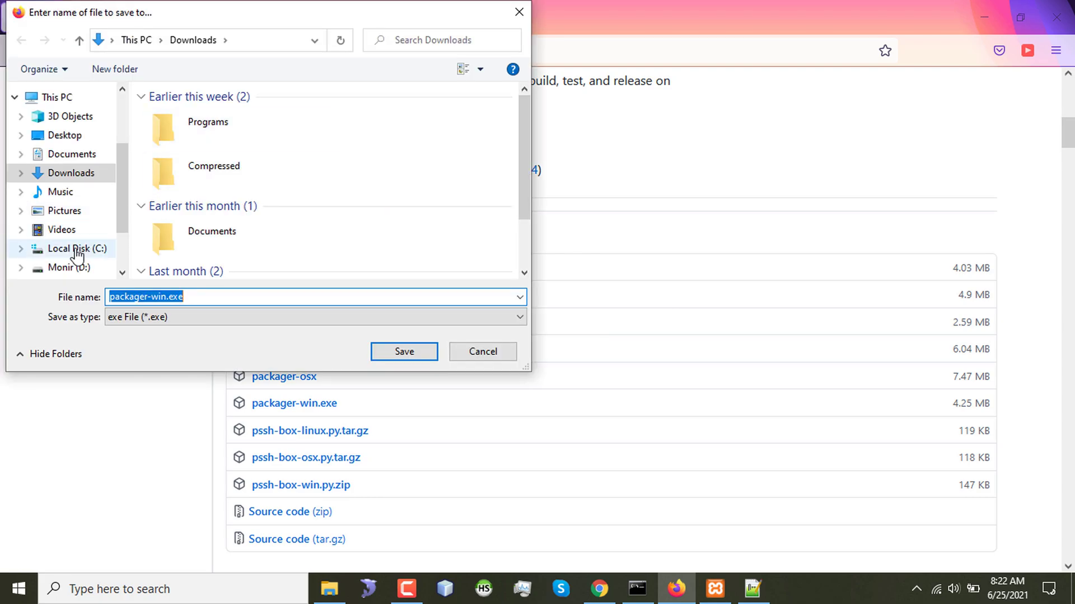
pyautogui.click(78, 249)
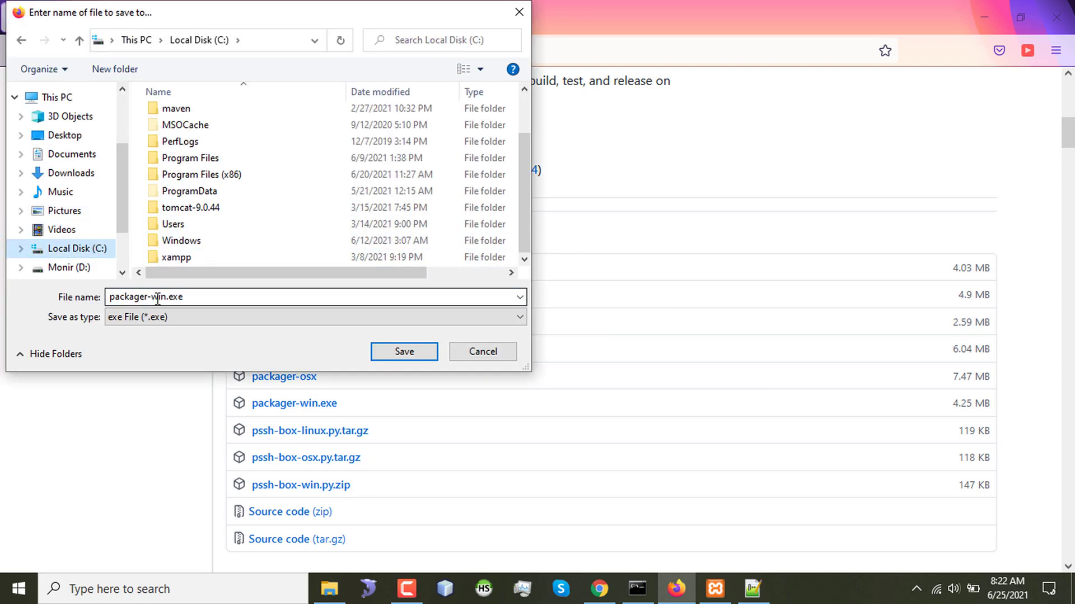
pyautogui.write('packager.exe')
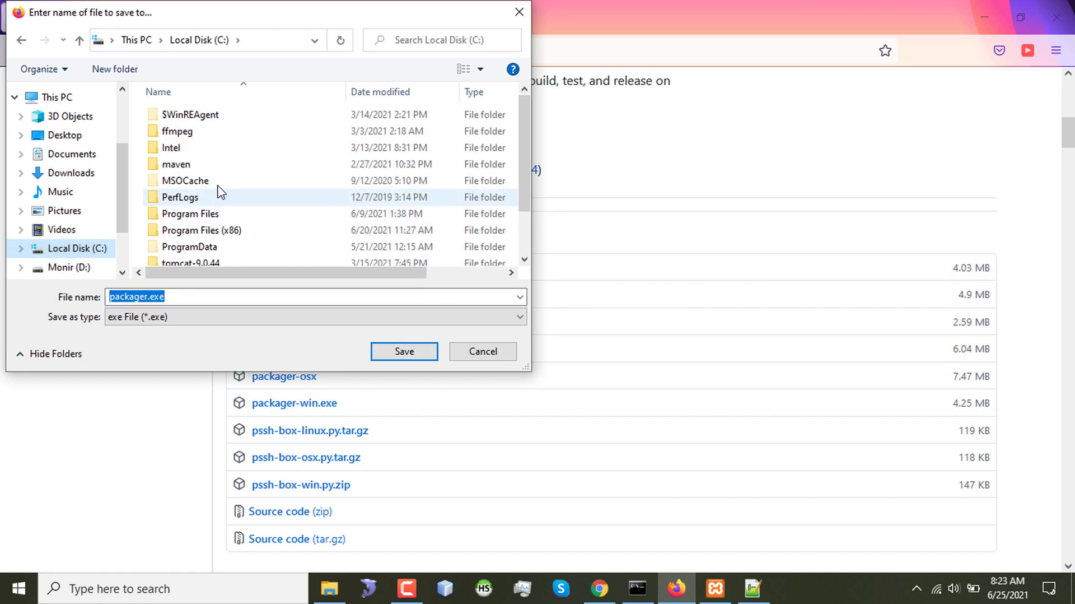
pyautogui.scroll(-3)
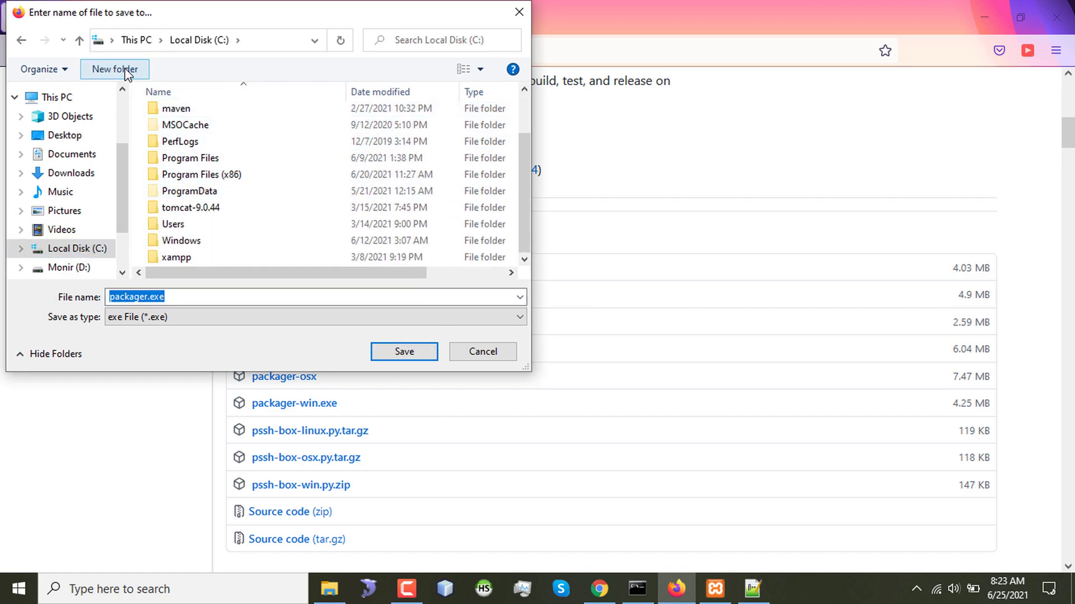
pyautogui.click(114, 68)
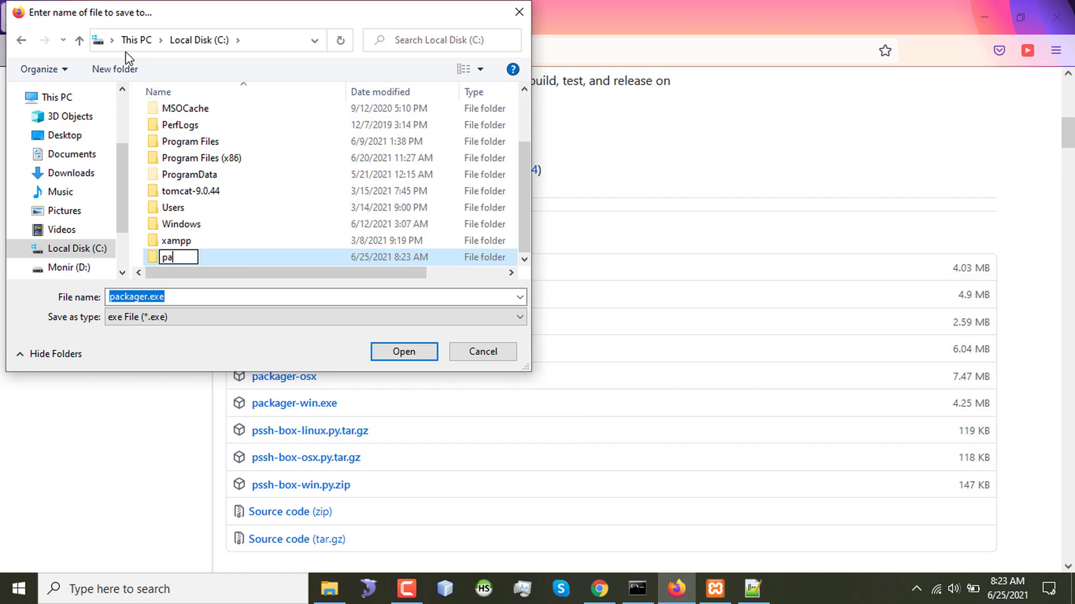
pyautogui.write('ckager')
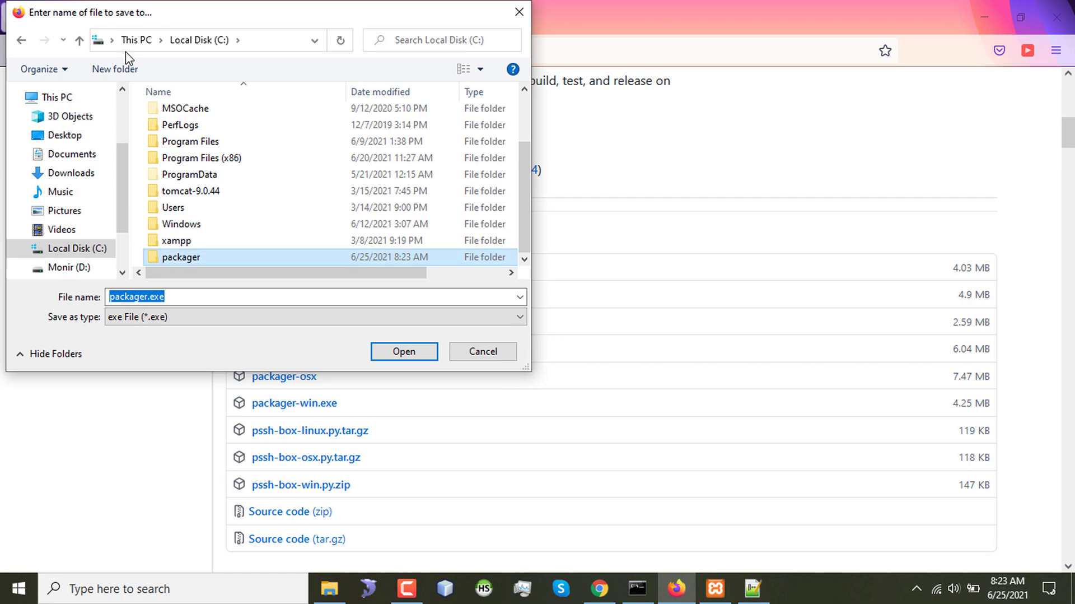
pyautogui.moveTo(168, 261)
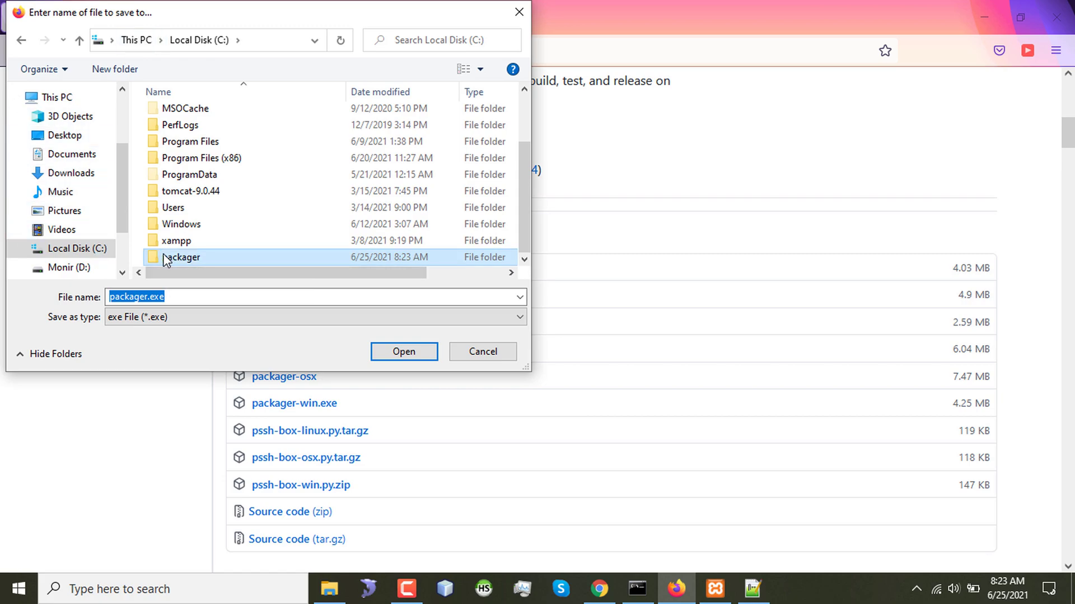
pyautogui.doubleClick(183, 256)
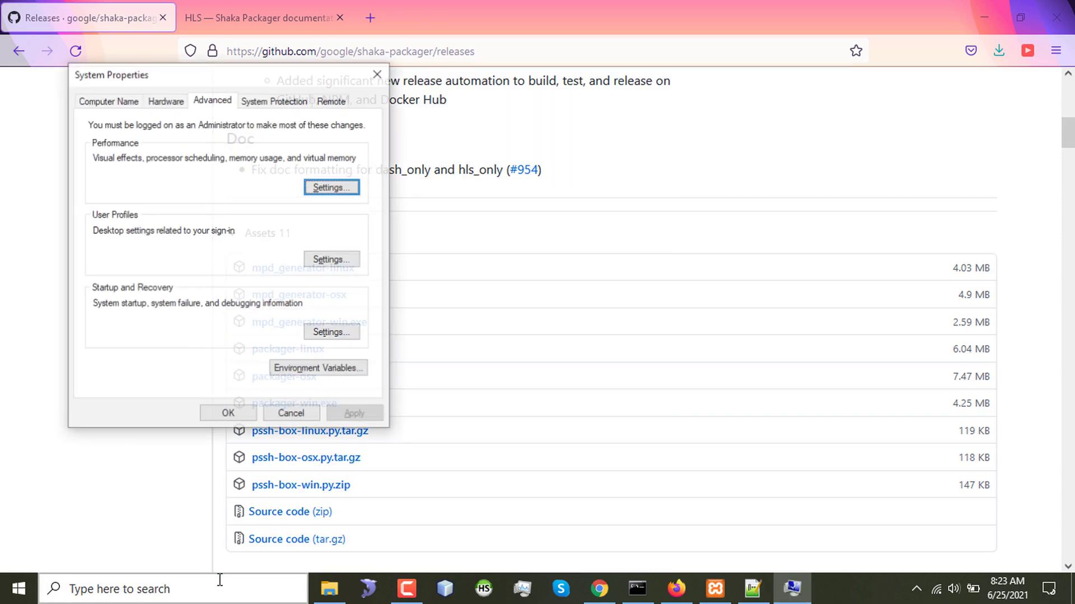
# Bring up Environment Variables and select the user Path variable.
pyautogui.click(317, 367)
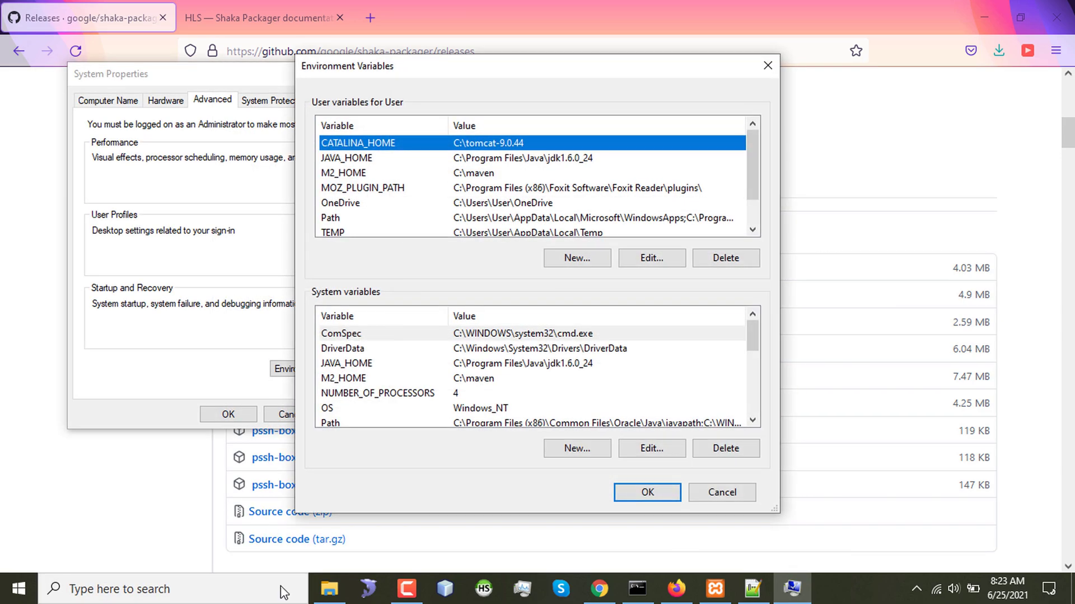
pyautogui.moveTo(491, 223)
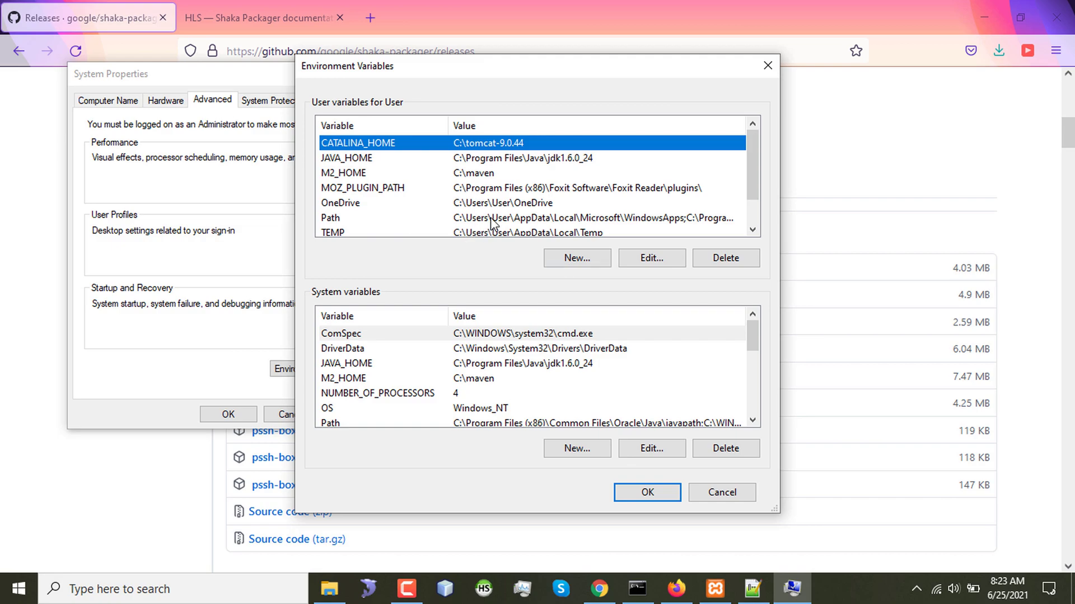
pyautogui.click(650, 257)
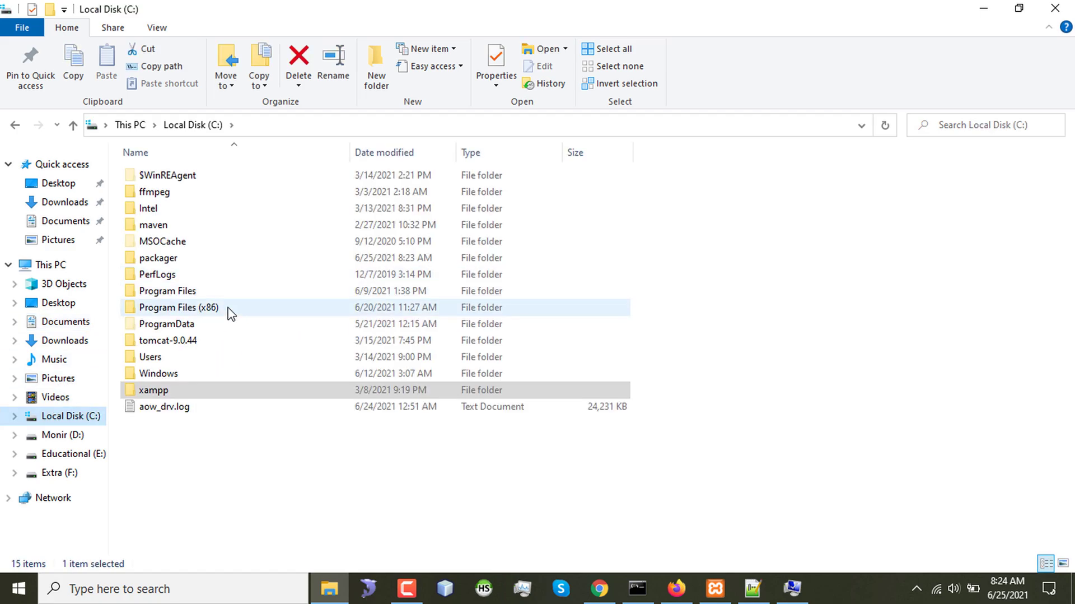
# Copy the full path of the C:\packager folder from the address bar.
pyautogui.click(158, 257)
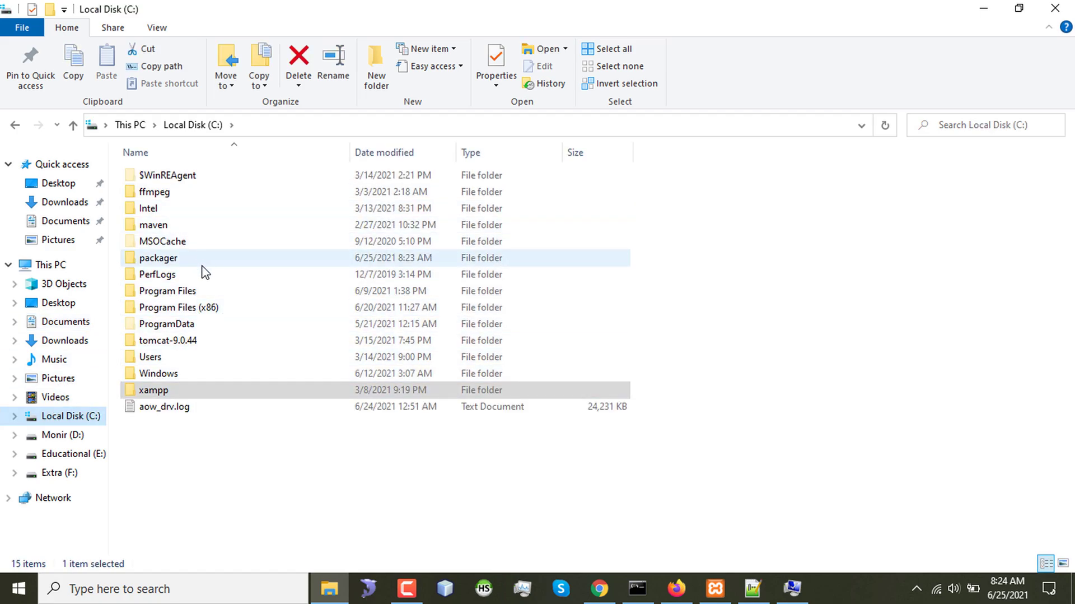
pyautogui.doubleClick(158, 258)
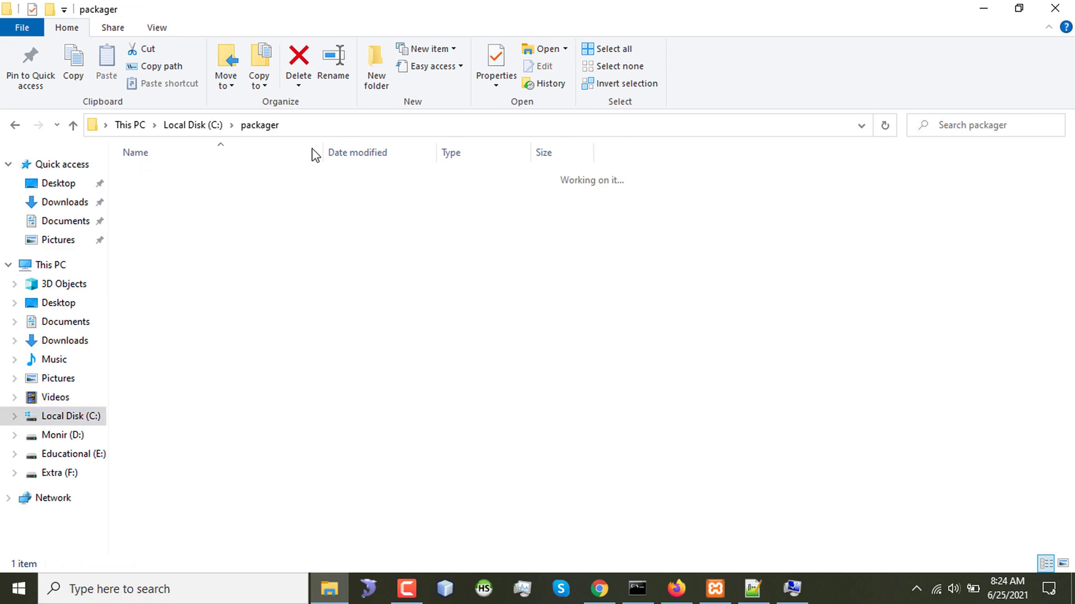
pyautogui.click(346, 125)
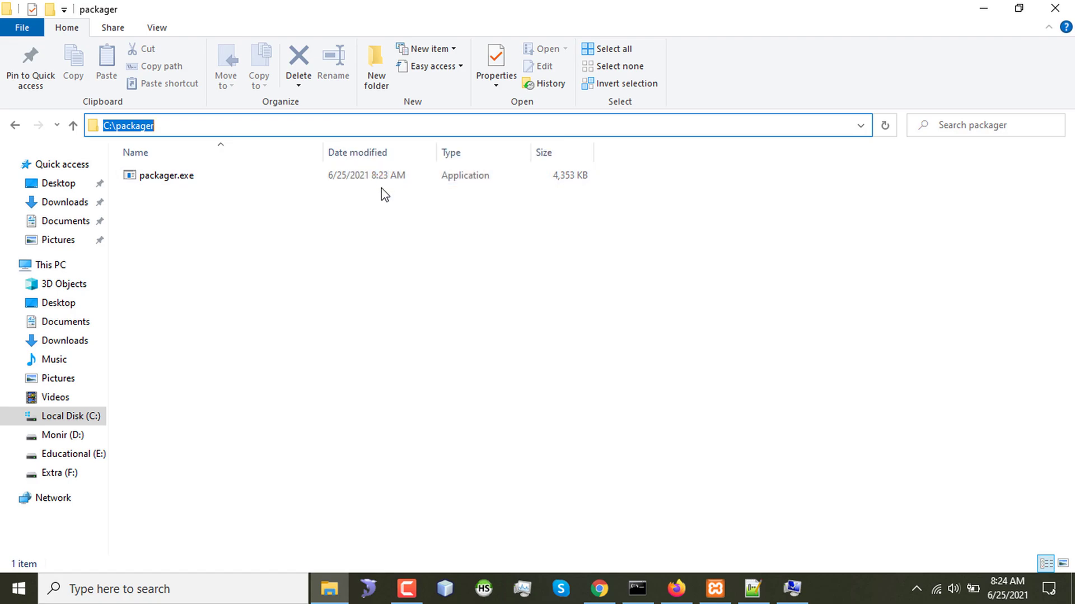
pyautogui.moveTo(577, 575)
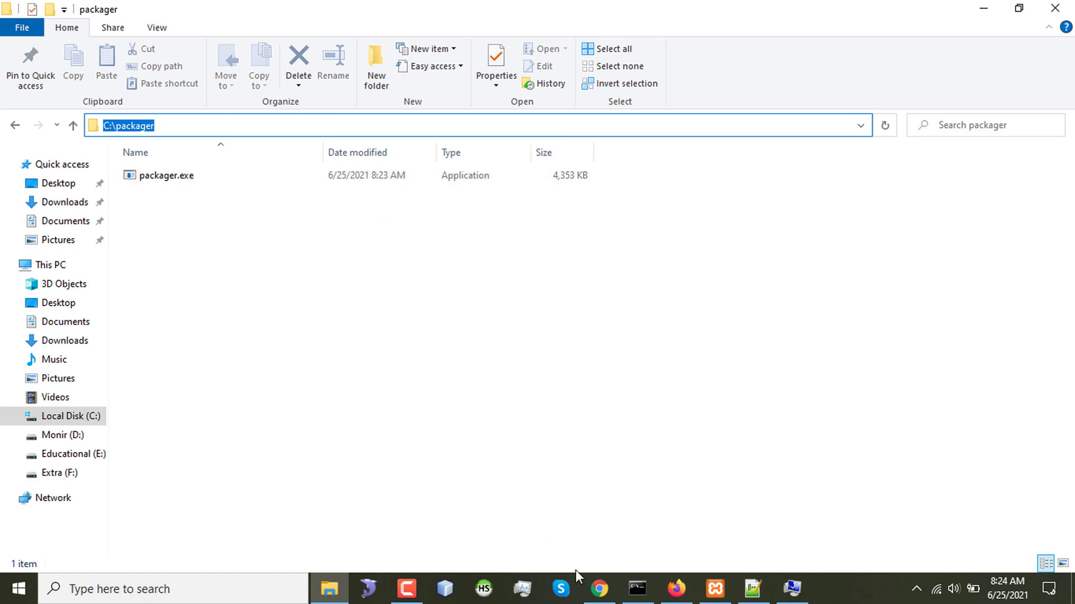
pyautogui.moveTo(332, 589)
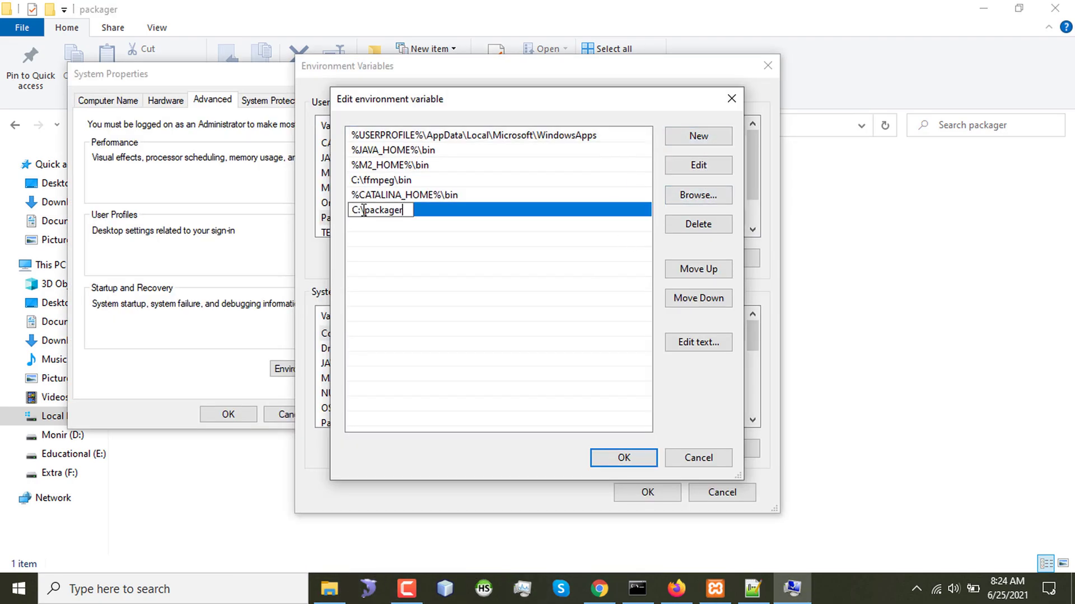
# Add C:\packager to the user Path and confirm all the dialogs.
pyautogui.click(623, 458)
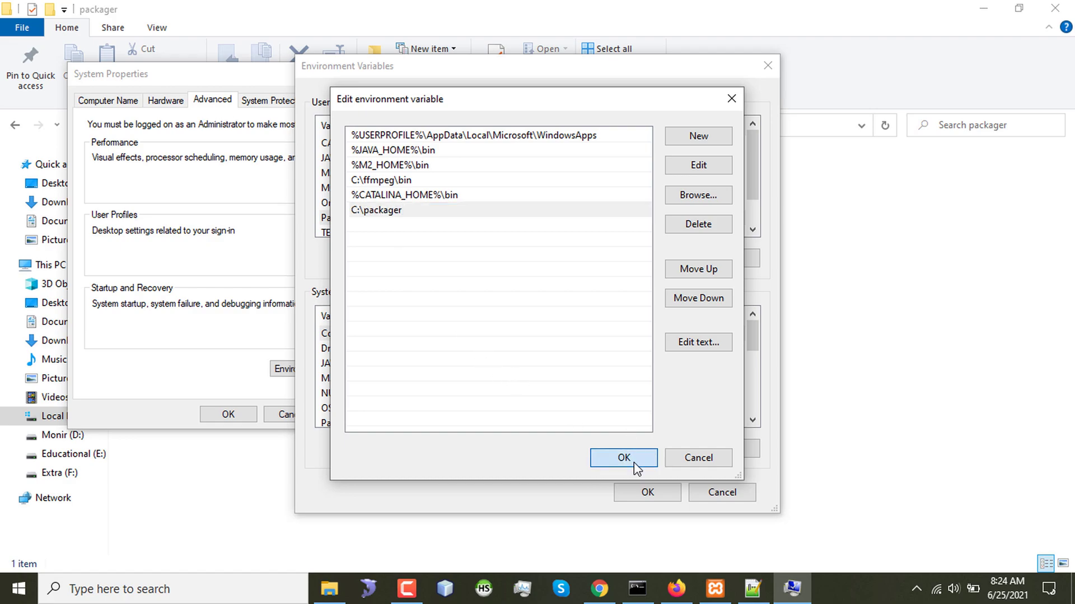
pyautogui.click(622, 457)
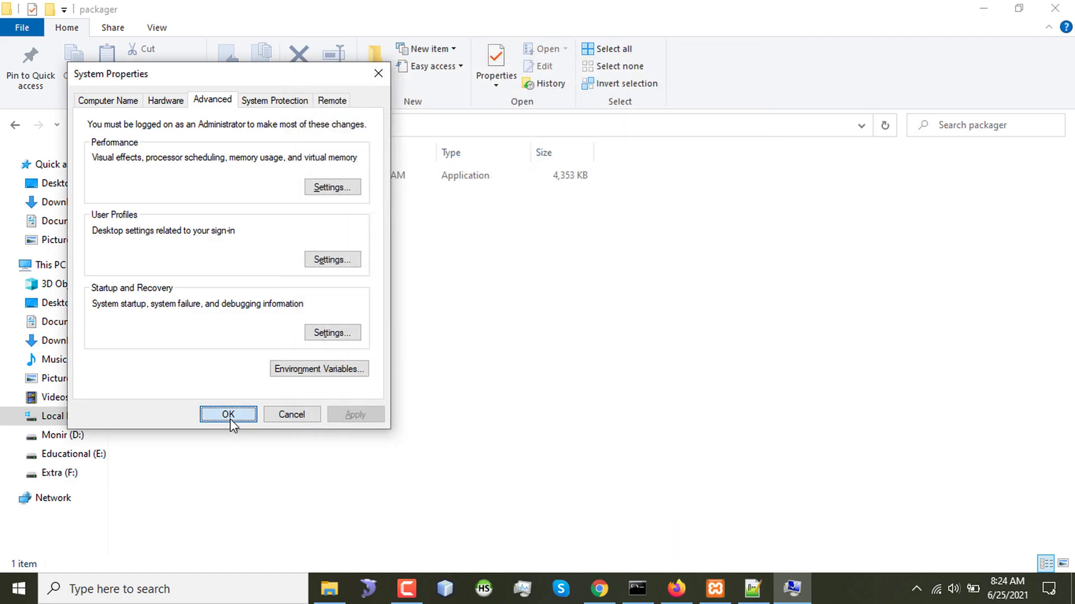
pyautogui.click(228, 414)
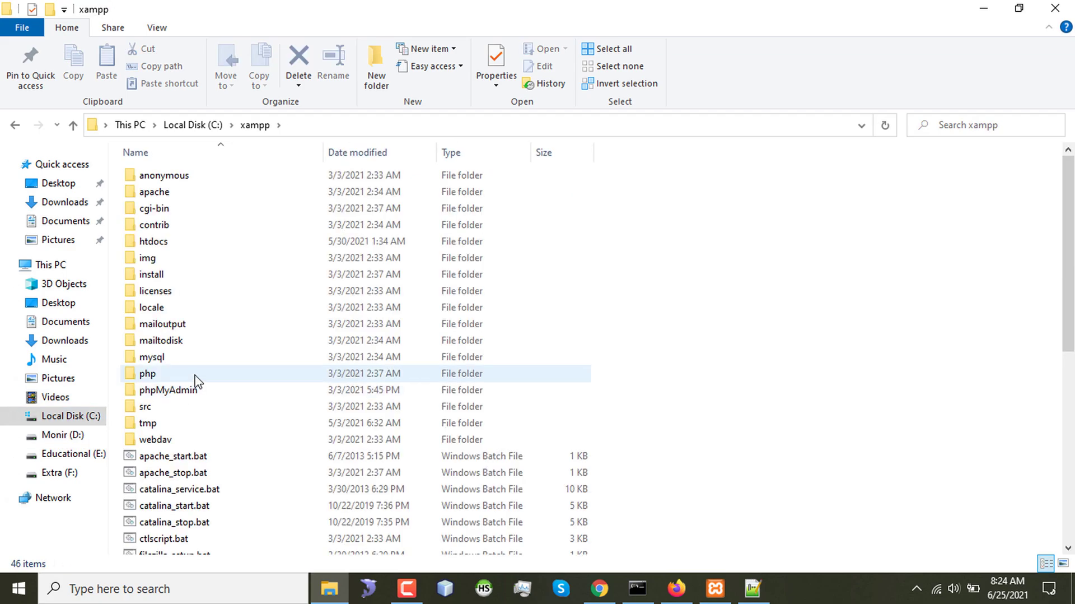
# Navigate into xampp\htdocs\hls holding input.mp4, then bring up Notepad++.
pyautogui.doubleClick(153, 241)
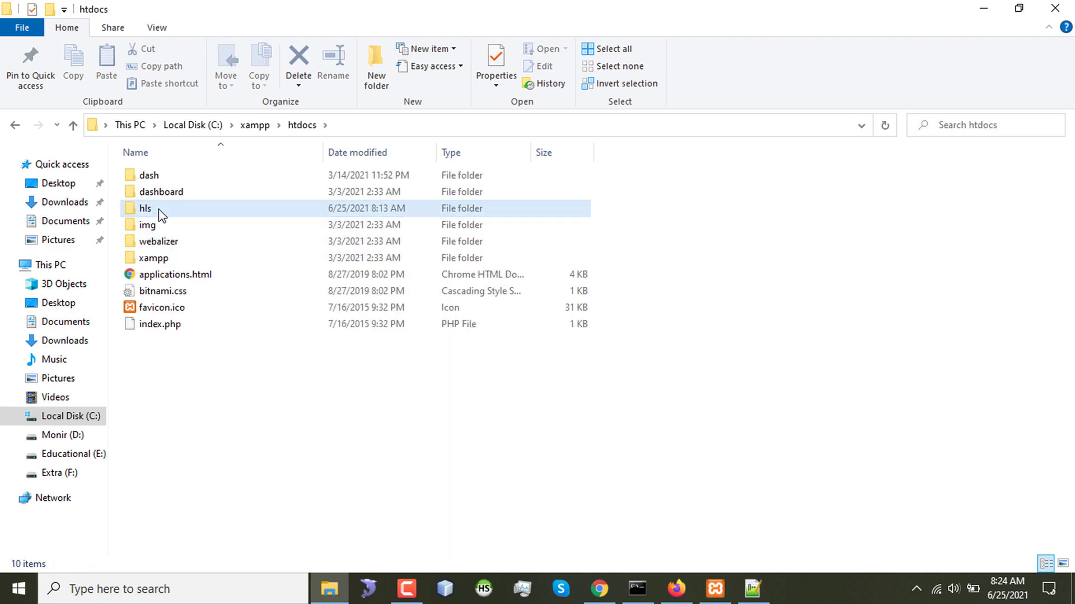
pyautogui.doubleClick(144, 208)
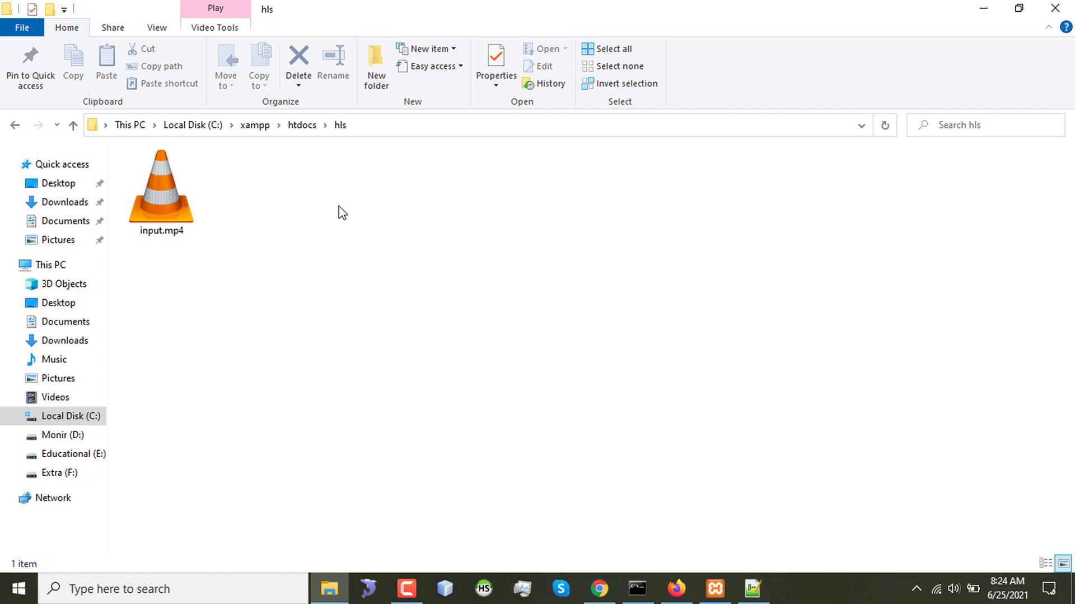
pyautogui.click(753, 588)
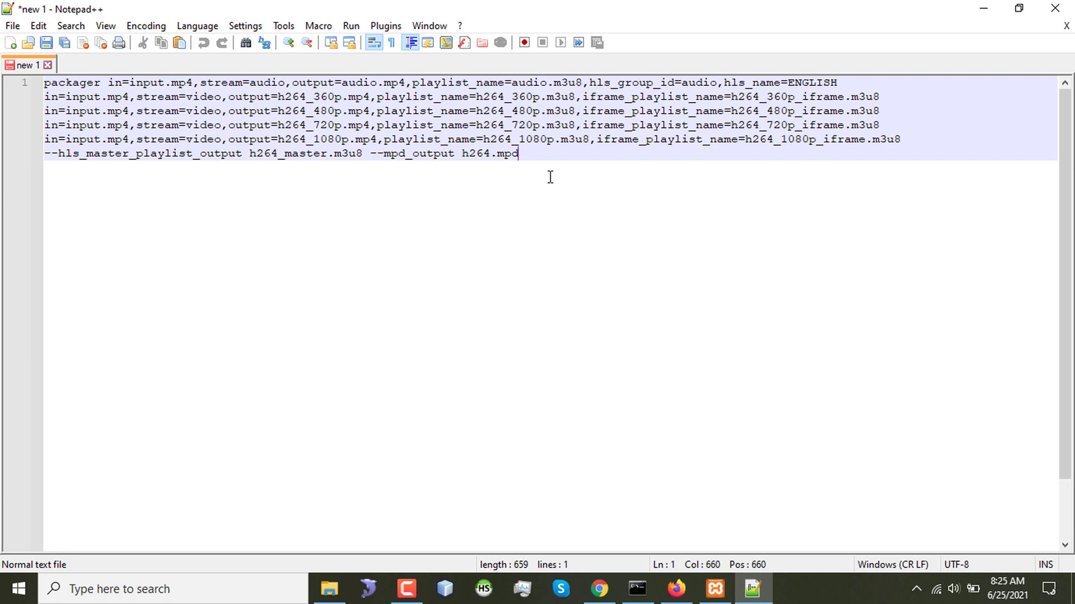
pyautogui.moveTo(177, 86)
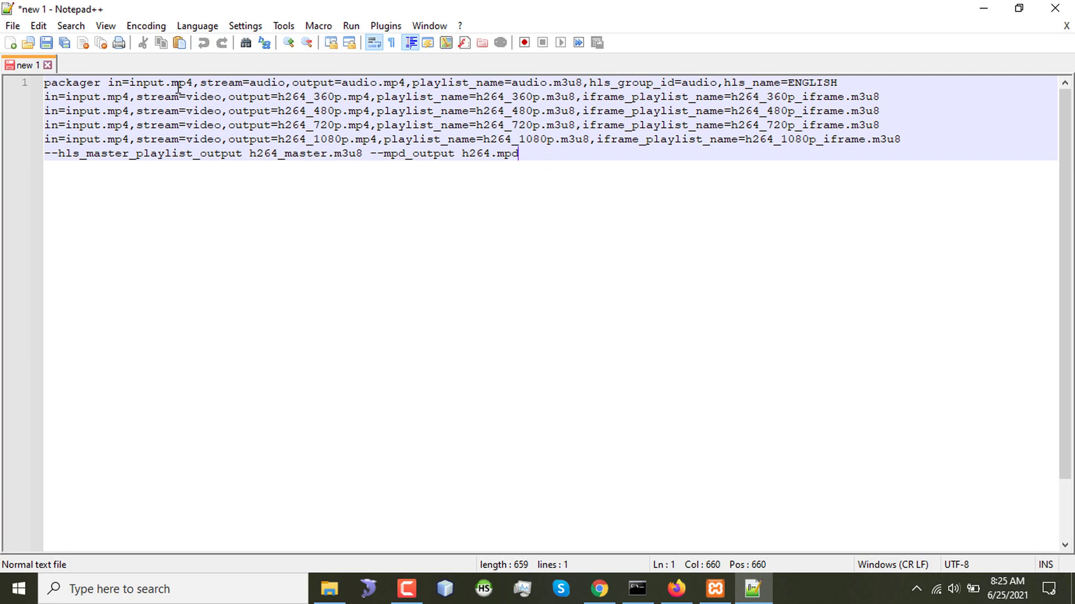
pyautogui.moveTo(249, 100)
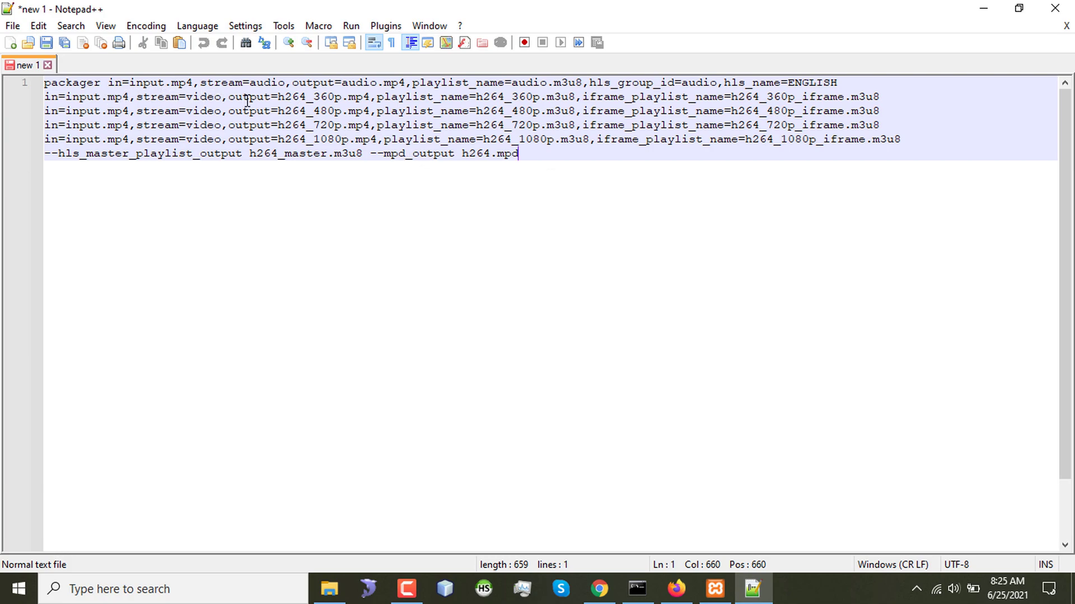
# Check the 360p output names and input.mp4 references in the packager command.
pyautogui.doubleClick(327, 96)
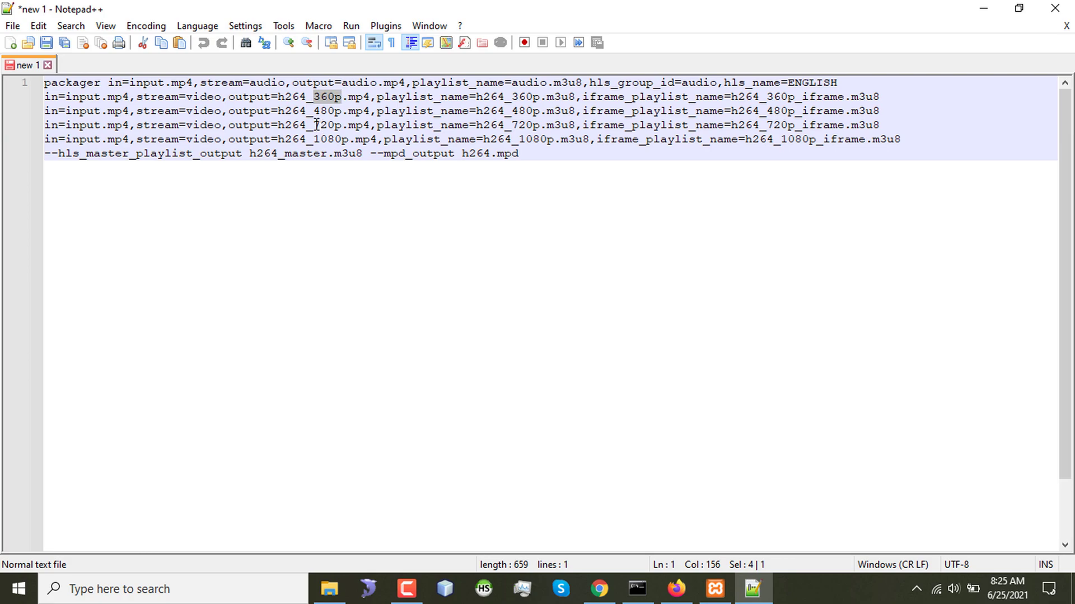
pyautogui.moveTo(263, 111)
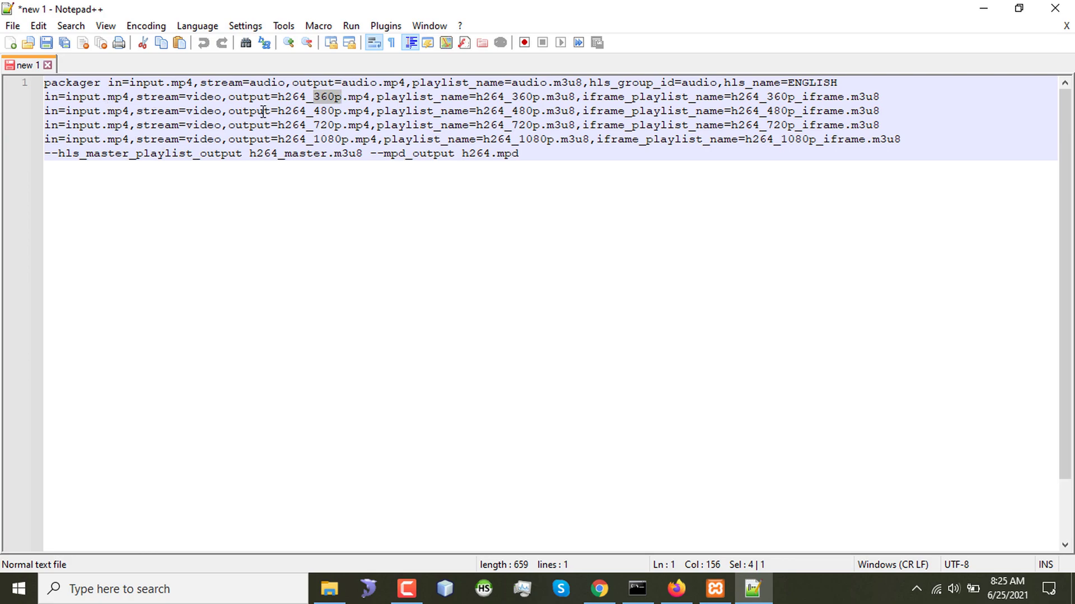
pyautogui.moveTo(322, 111)
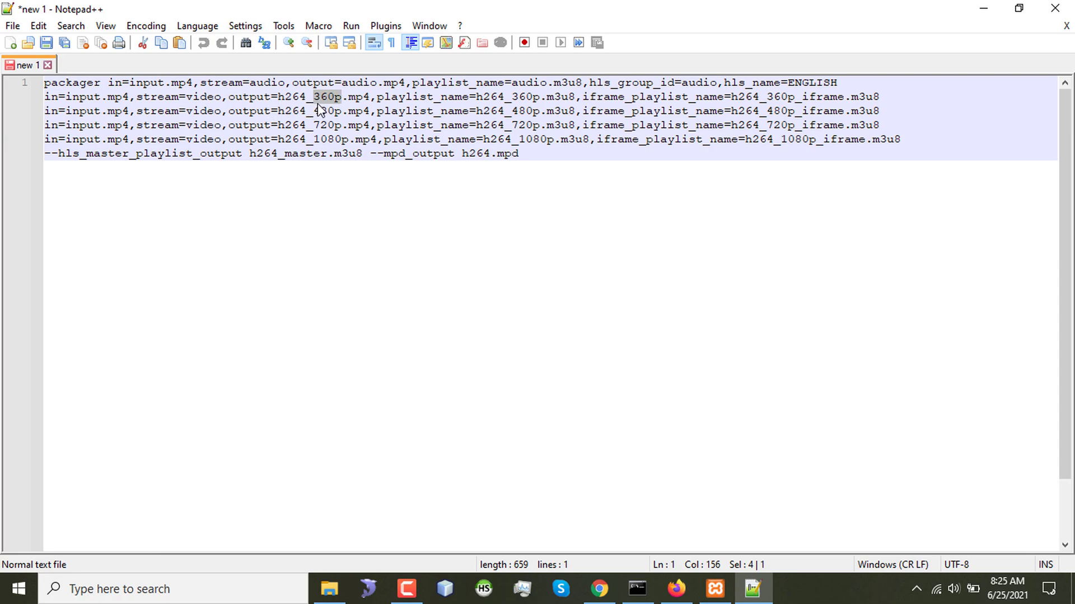
pyautogui.moveTo(356, 110)
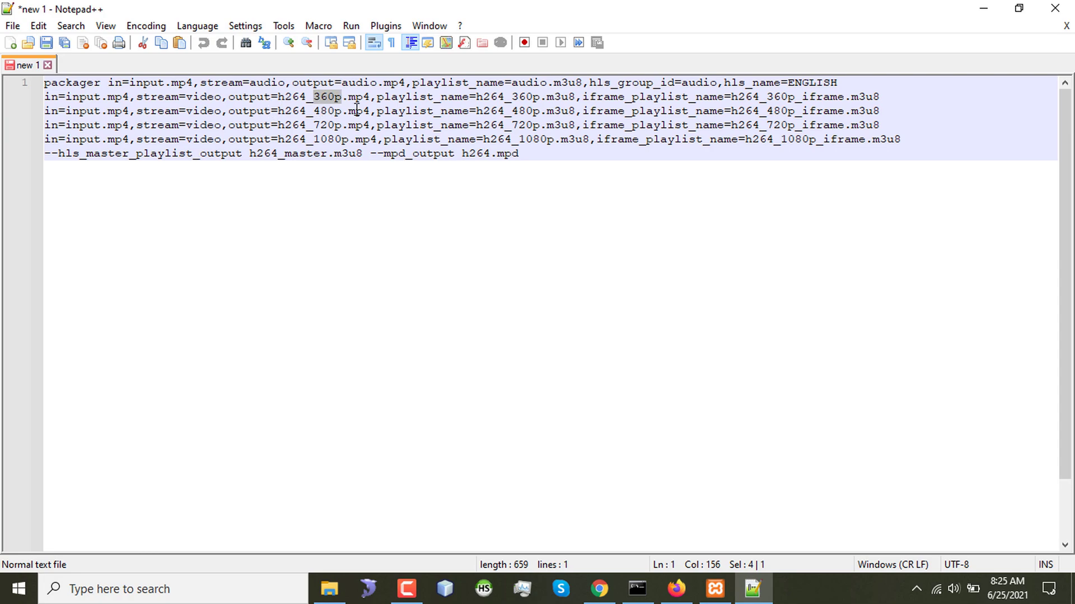
pyautogui.moveTo(337, 139)
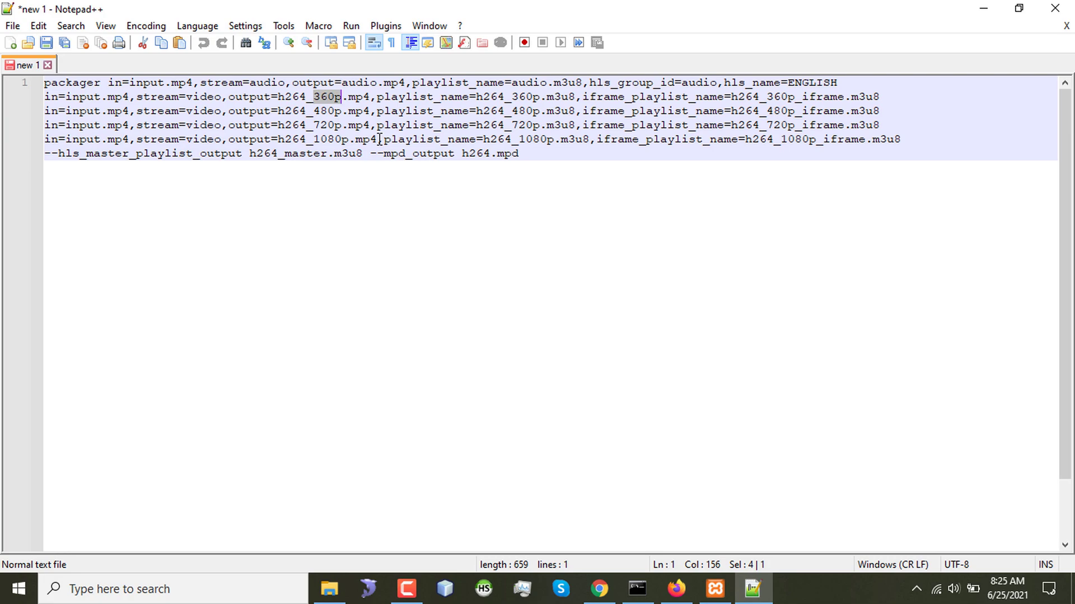
pyautogui.moveTo(268, 103)
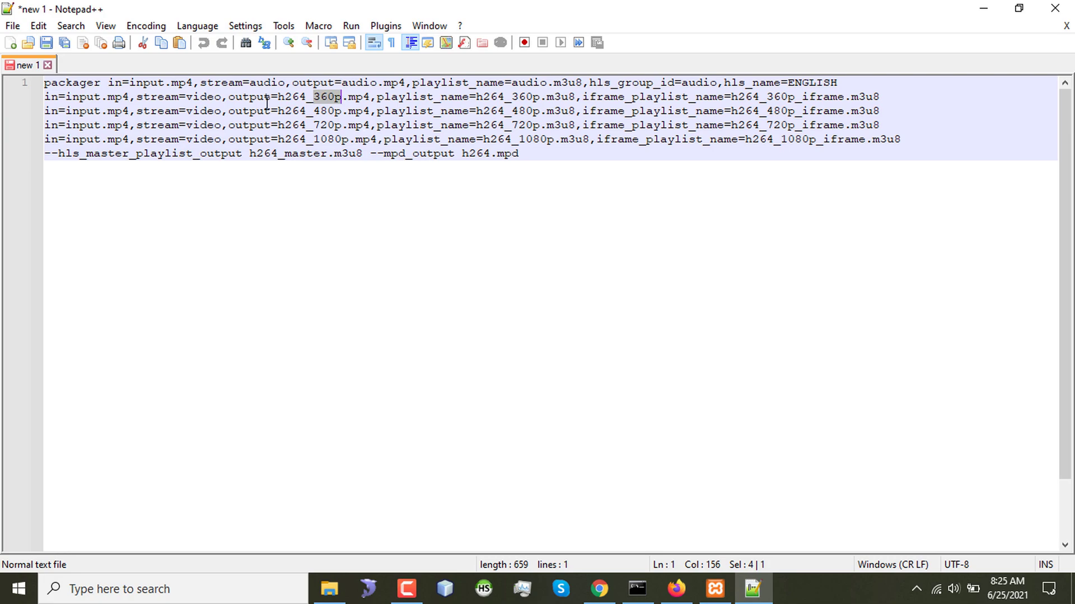
pyautogui.click(94, 139)
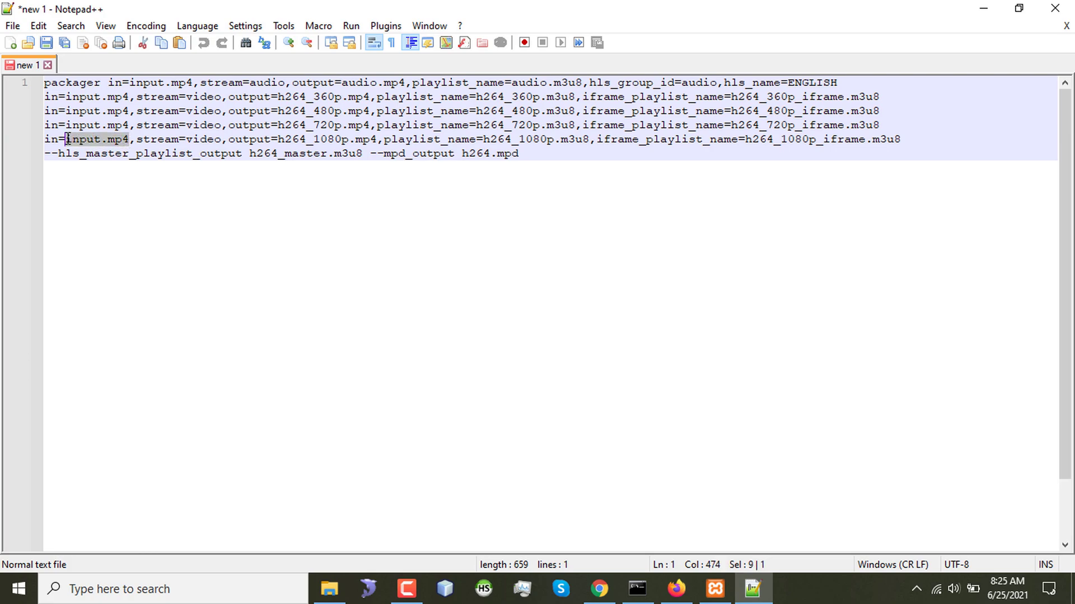
pyautogui.moveTo(111, 145)
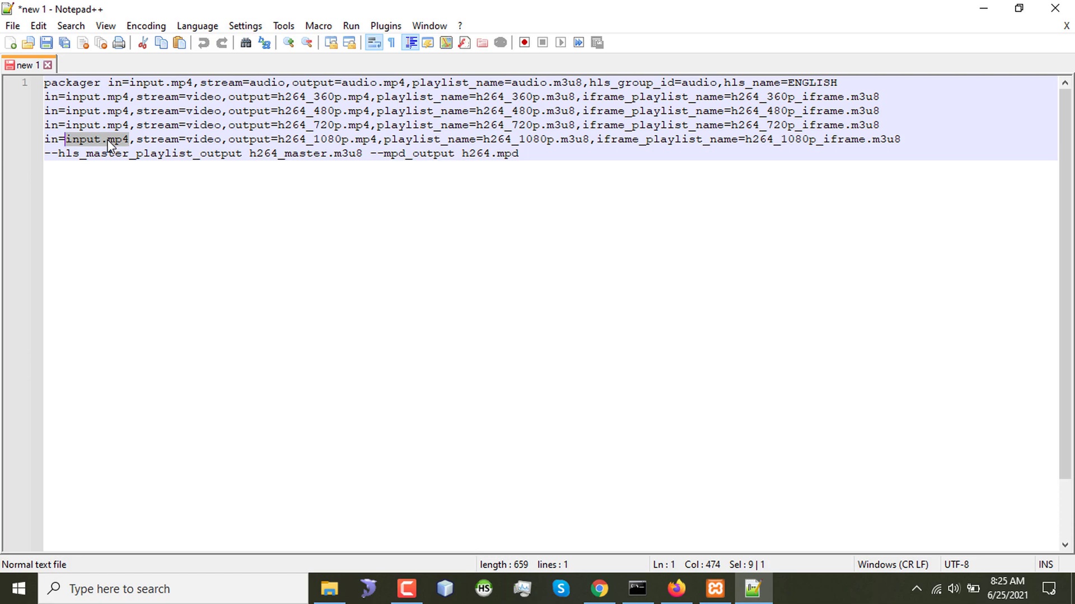
pyautogui.moveTo(133, 110)
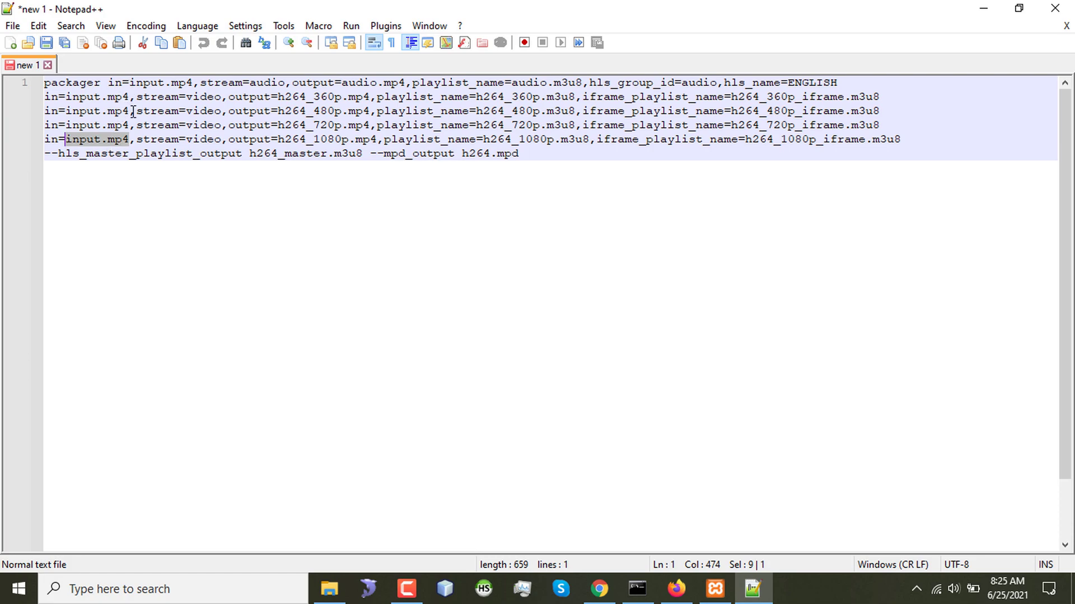
pyautogui.click(521, 154)
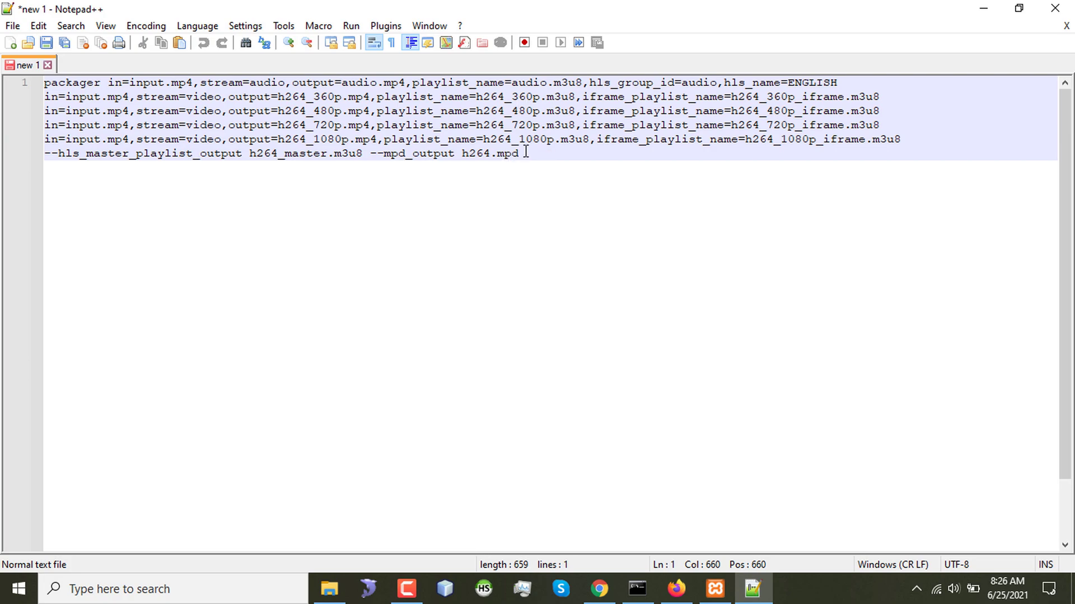
# Copy the entire packager command and return to the hls folder window.
pyautogui.press('ctrl+a')
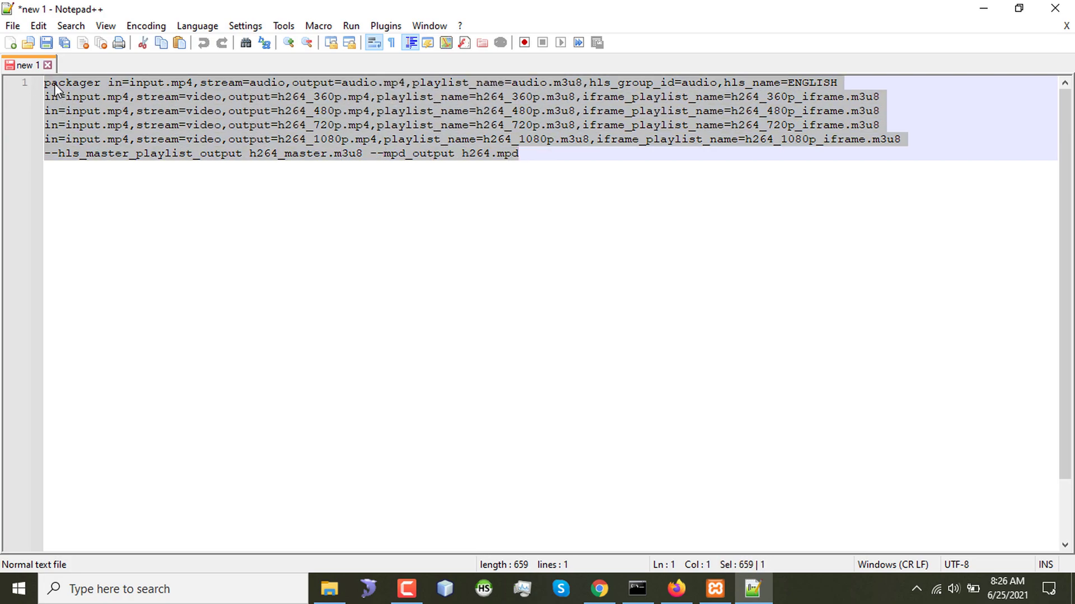
pyautogui.rightClick(86, 113)
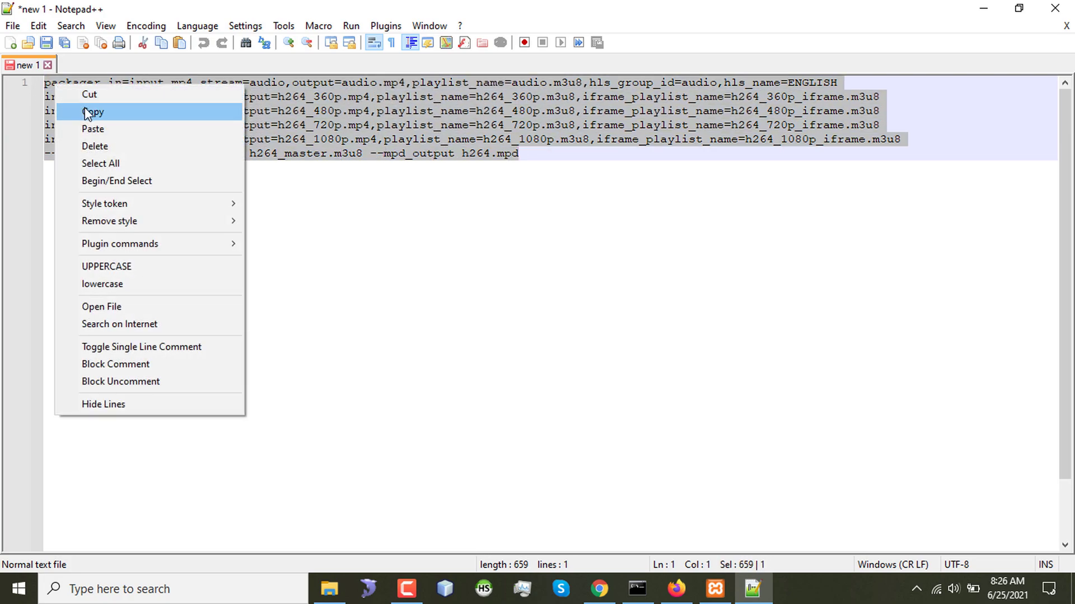
pyautogui.click(94, 112)
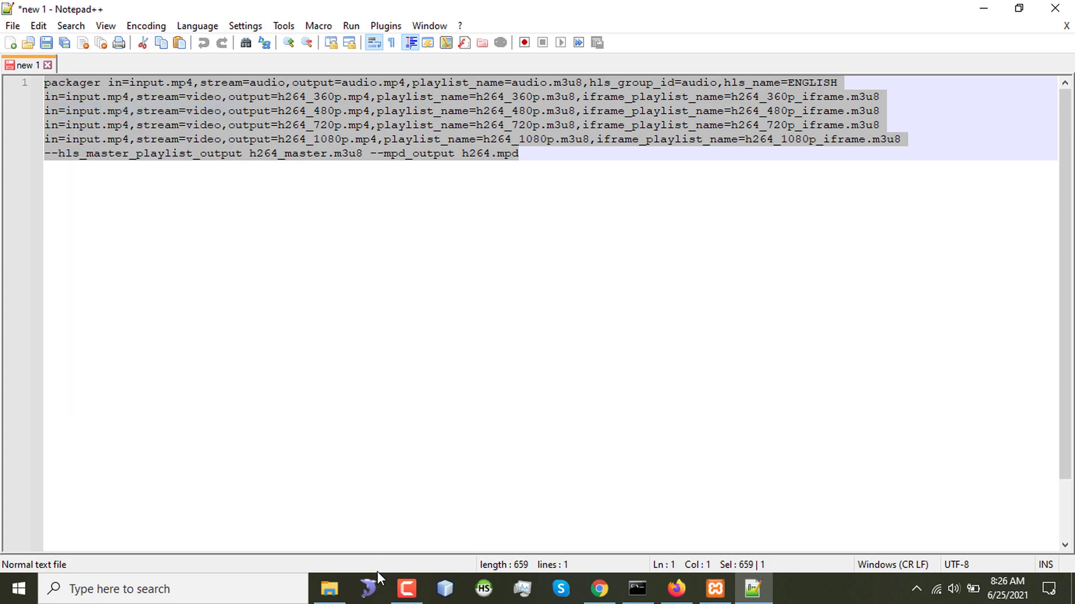
pyautogui.click(328, 588)
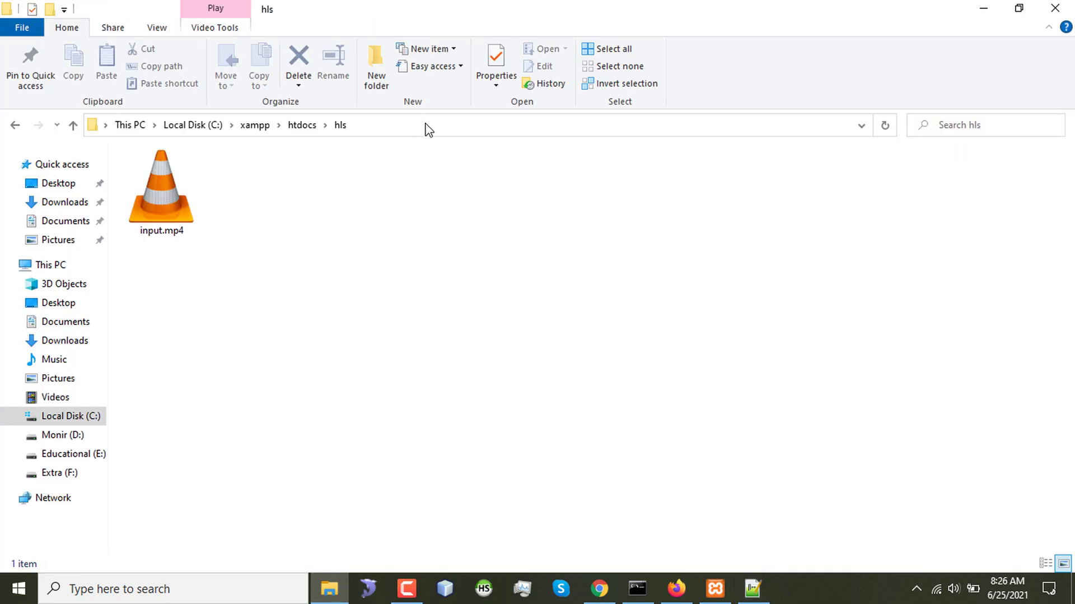
# Run the packager command via cmd in the hls folder and view the generated MP4s, playlists and MPD.
pyautogui.write('cmd')
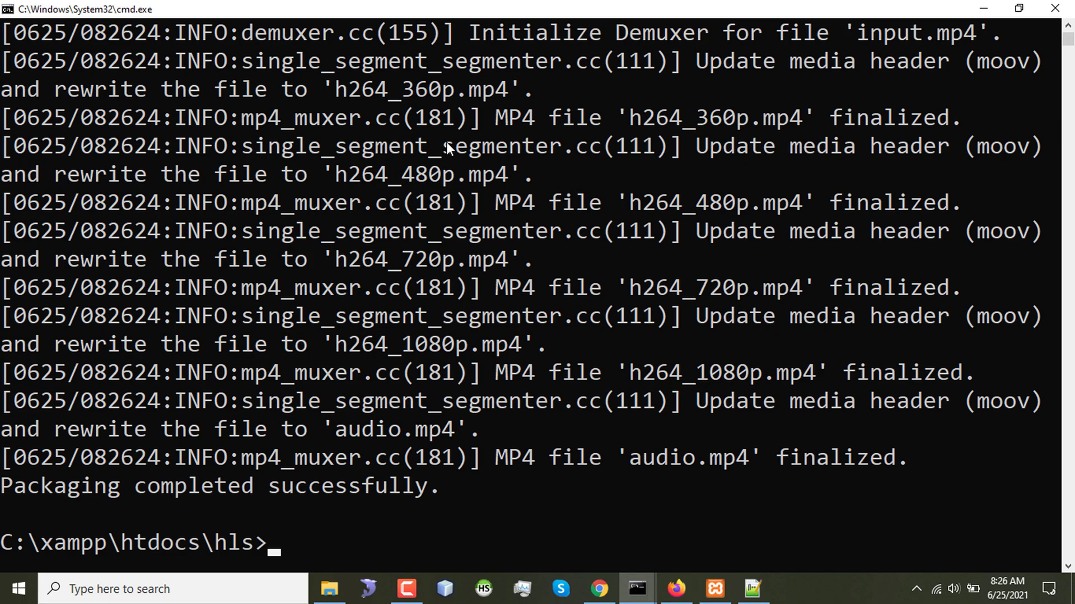
pyautogui.click(328, 588)
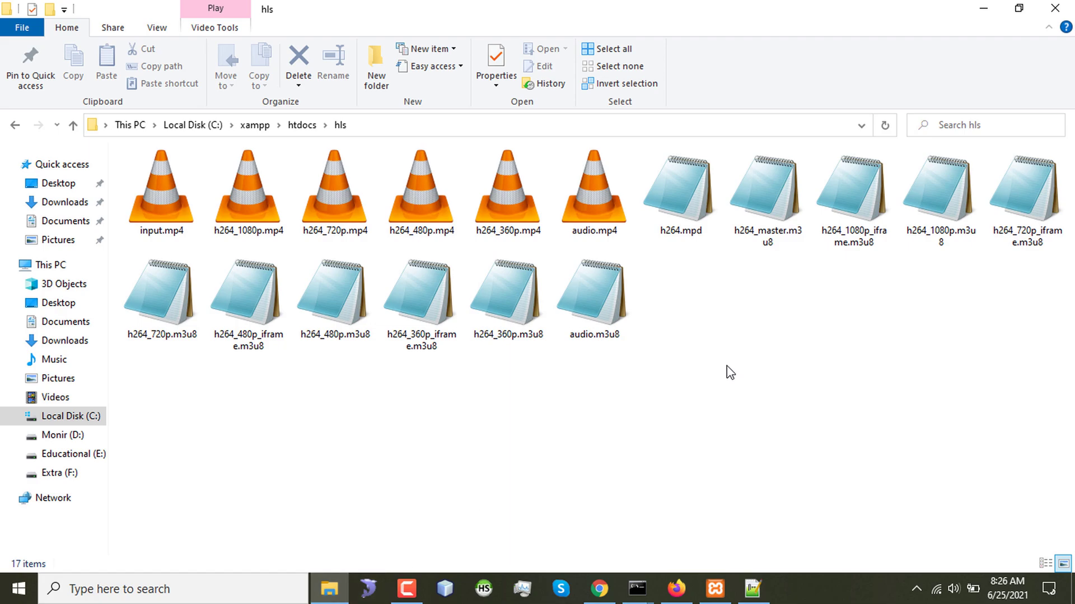
pyautogui.moveTo(696, 373)
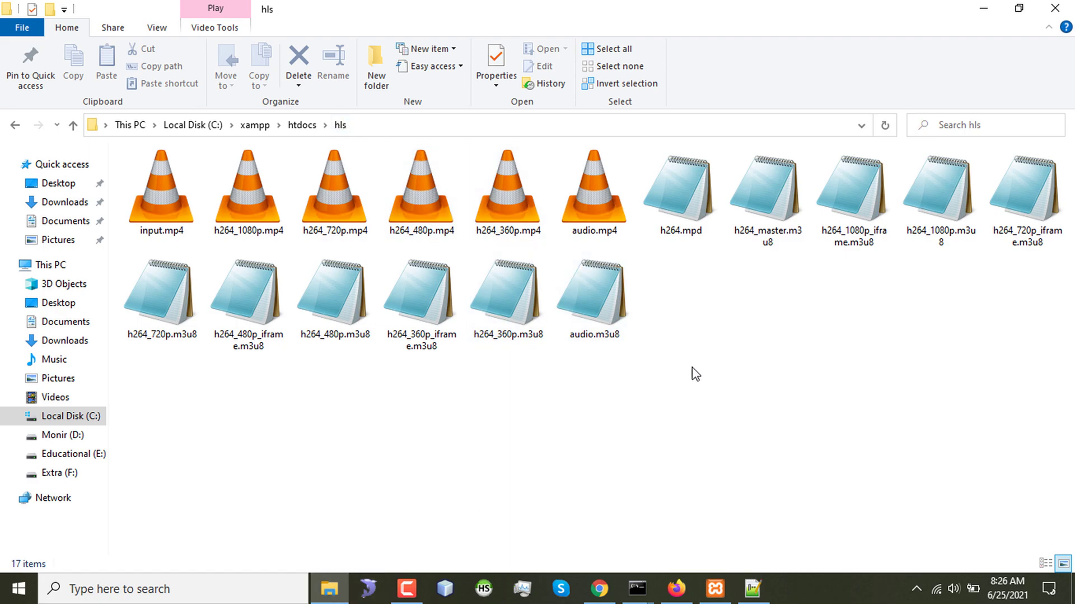
pyautogui.moveTo(163, 203)
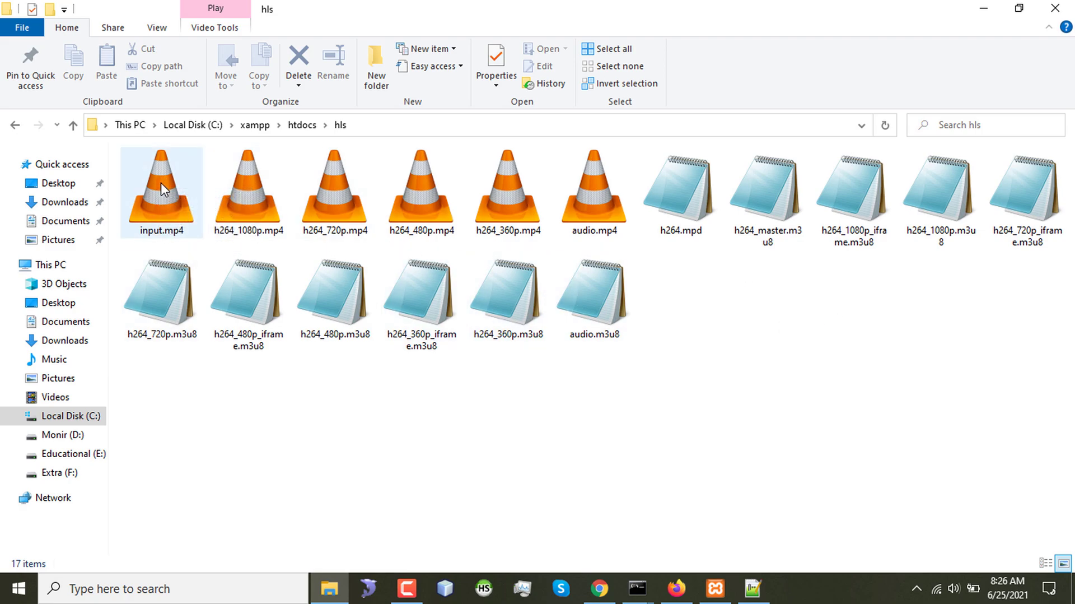
# Delete the original input.mp4 so the hls folder holds only the 16 generated MP4, m3u8 and mpd files.
pyautogui.click(162, 191)
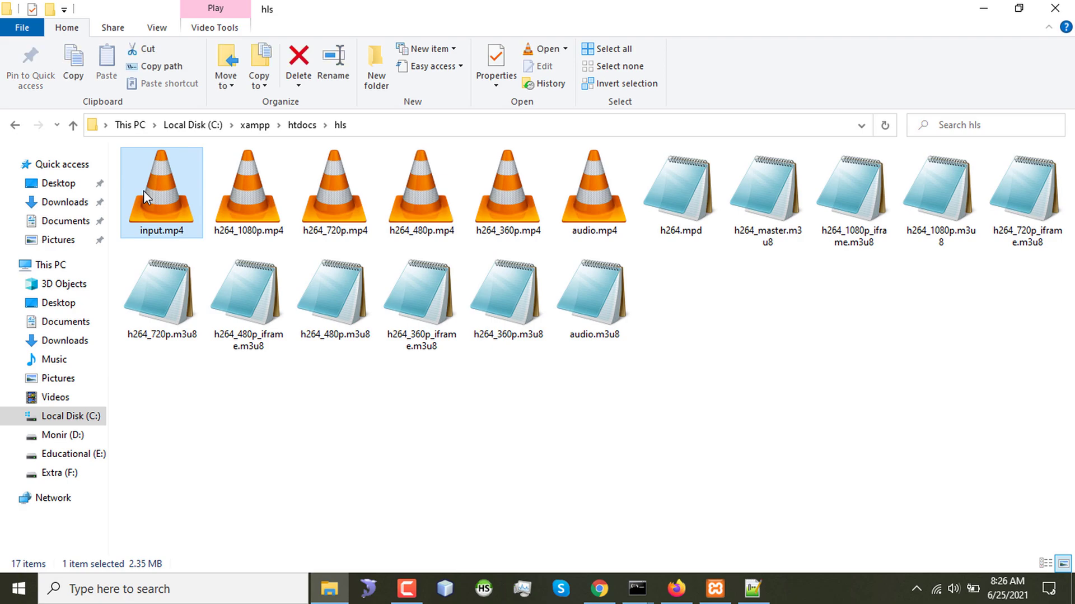
pyautogui.rightClick(160, 192)
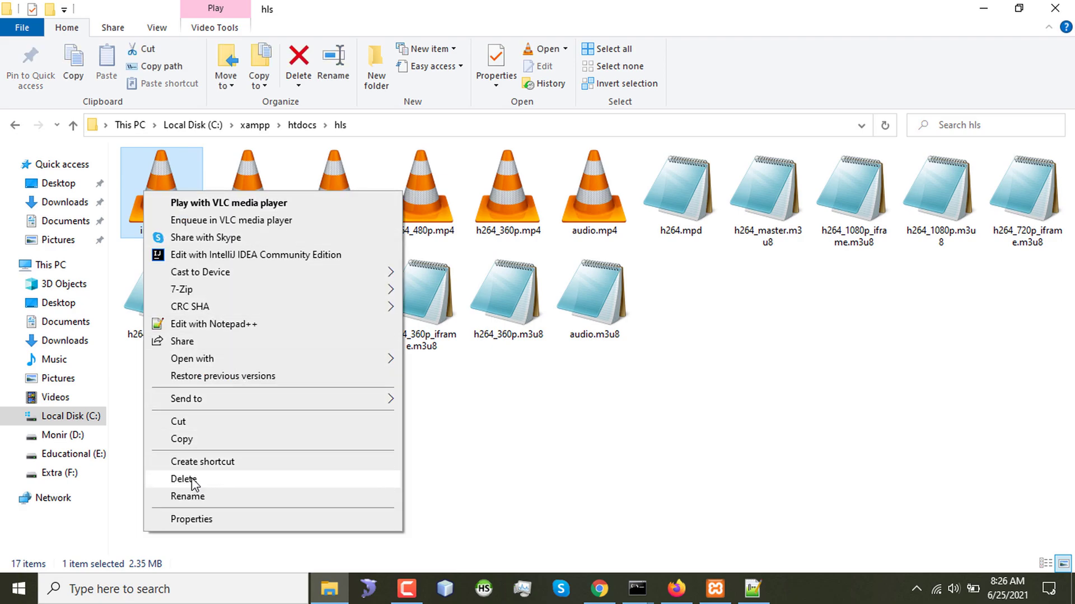
pyautogui.click(182, 478)
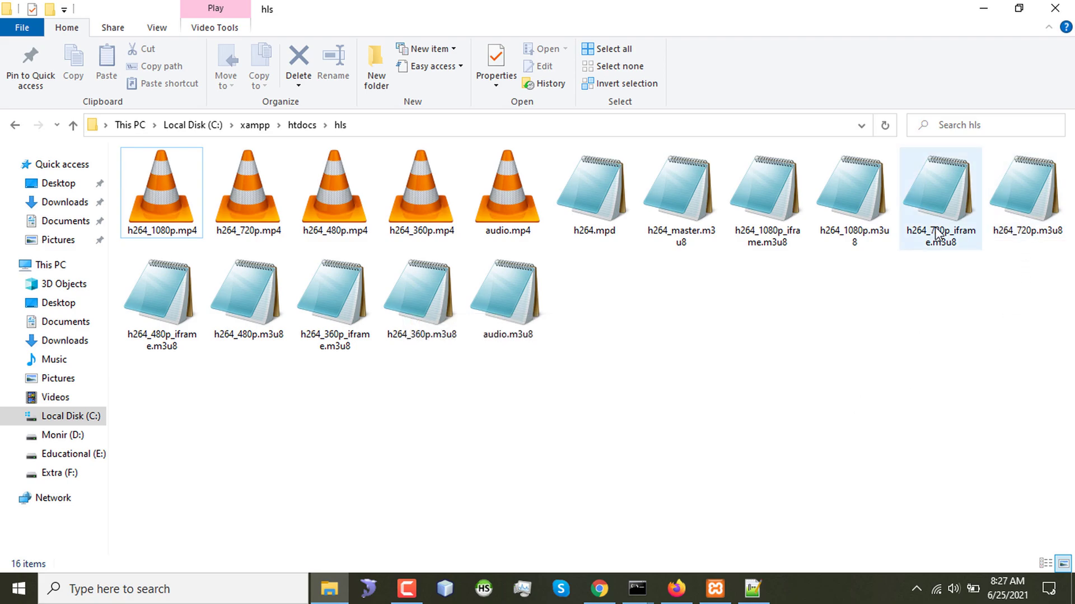
pyautogui.click(743, 285)
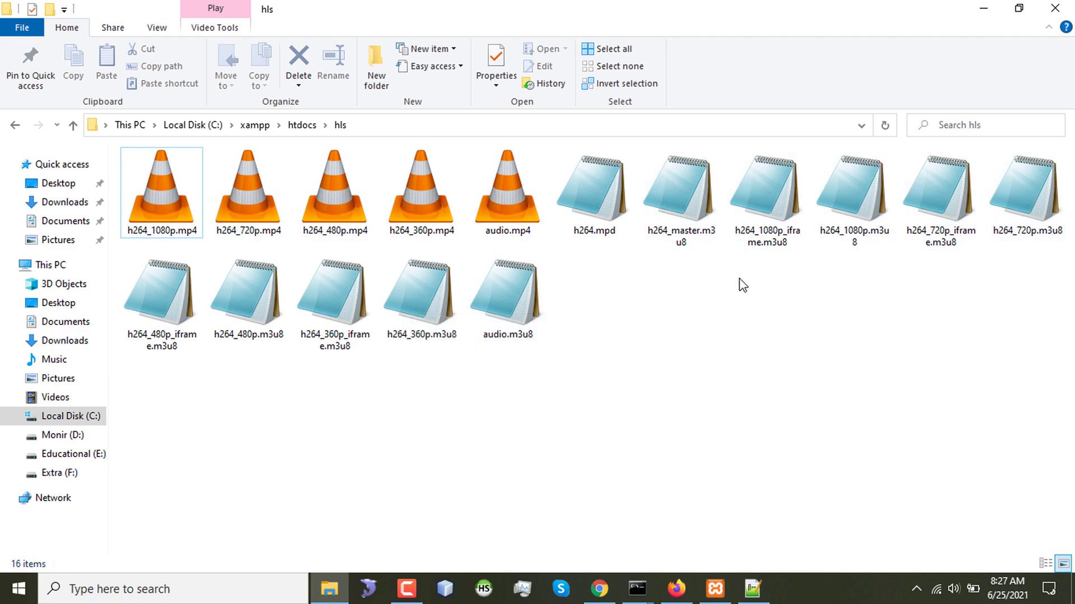
pyautogui.moveTo(592, 192)
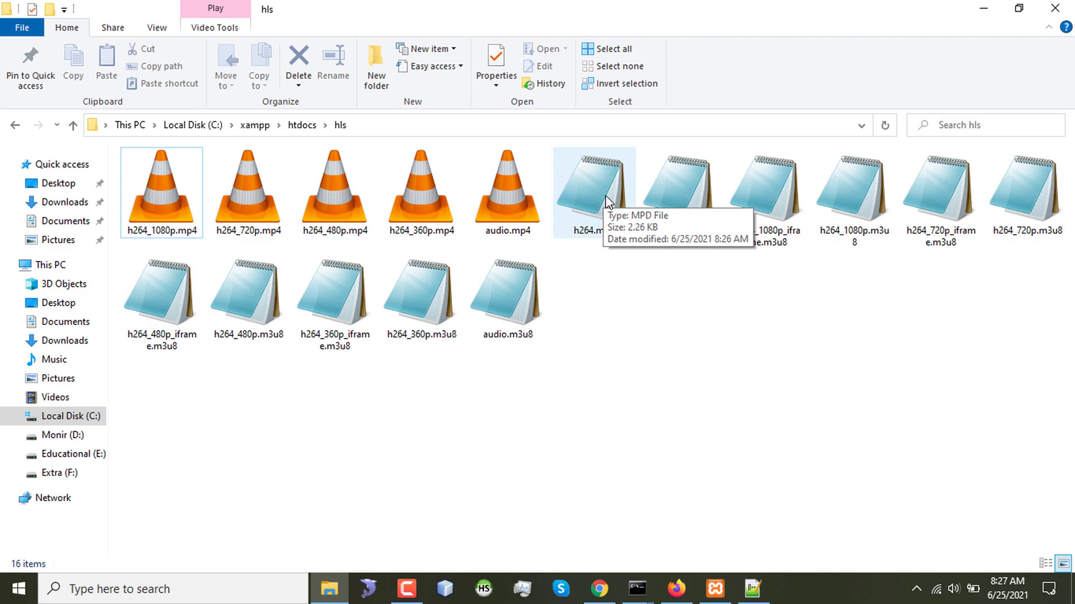
pyautogui.moveTo(616, 316)
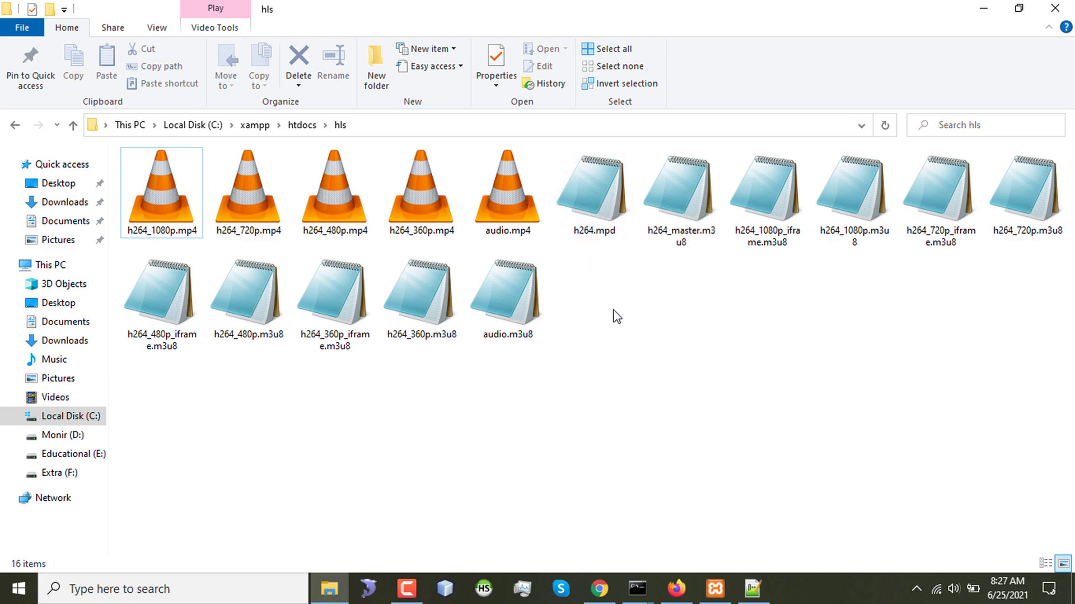
pyautogui.moveTo(504, 251)
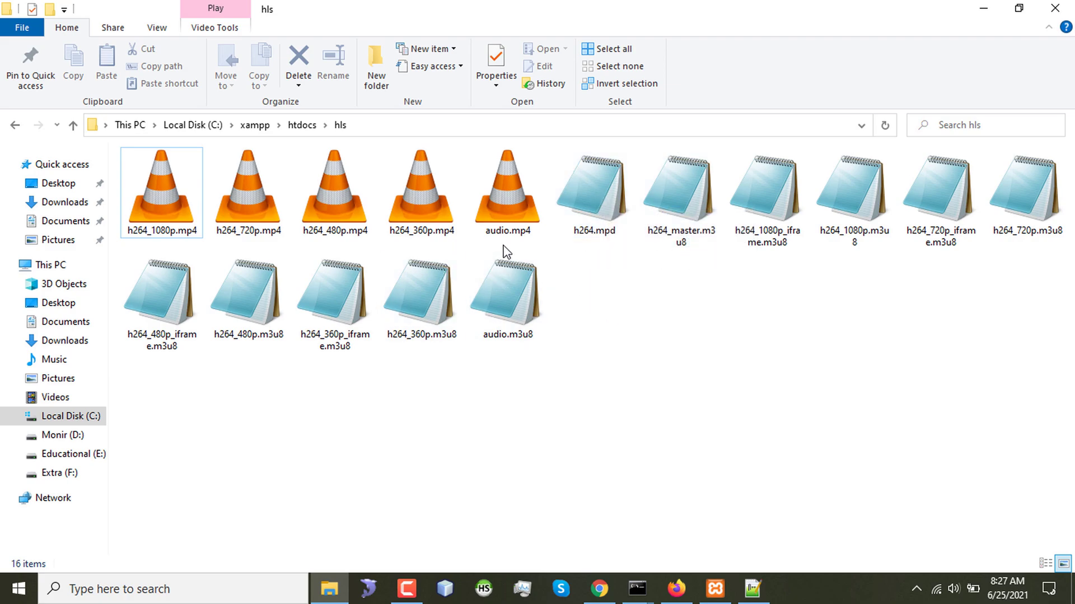
pyautogui.click(506, 188)
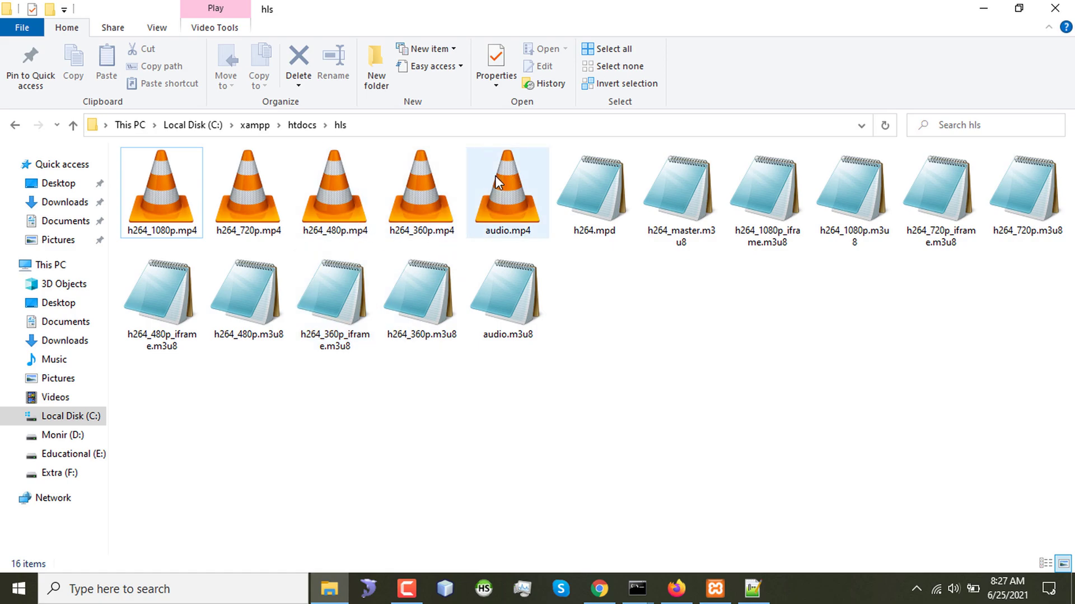
pyautogui.moveTo(595, 212)
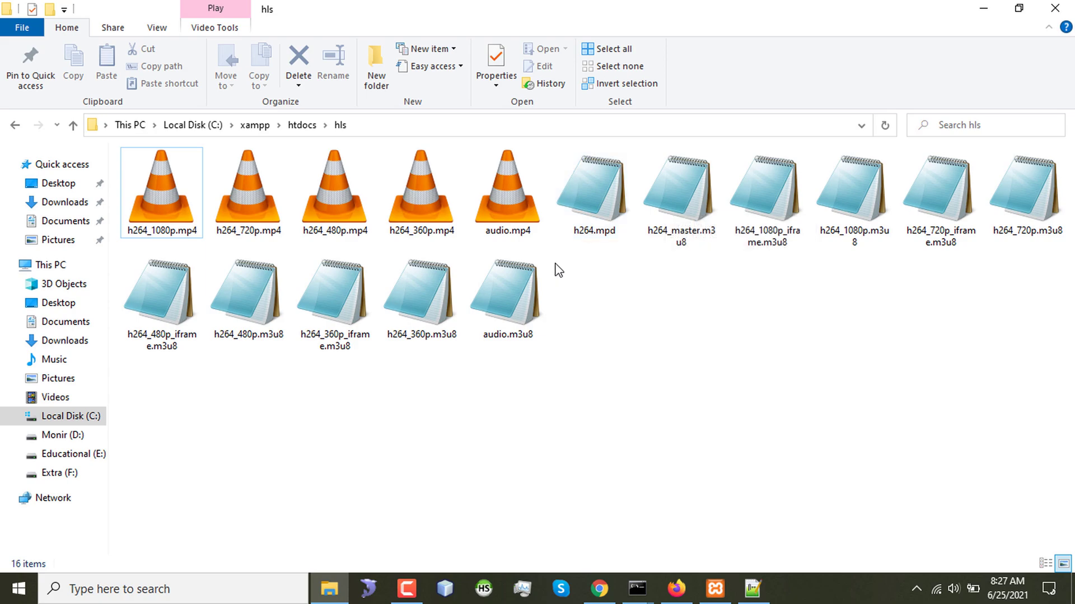
pyautogui.moveTo(574, 266)
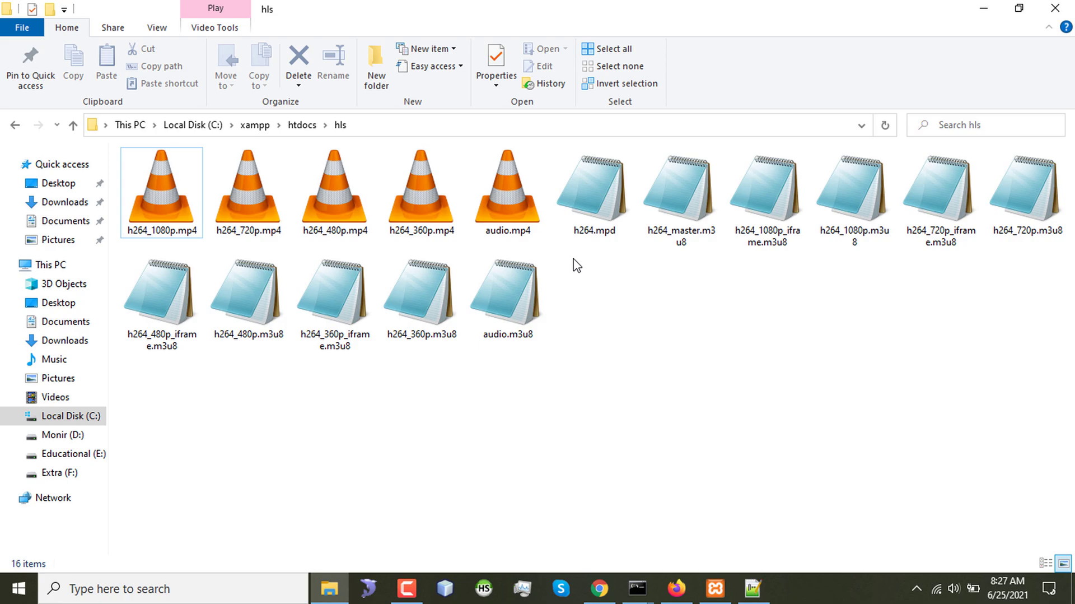
pyautogui.click(508, 288)
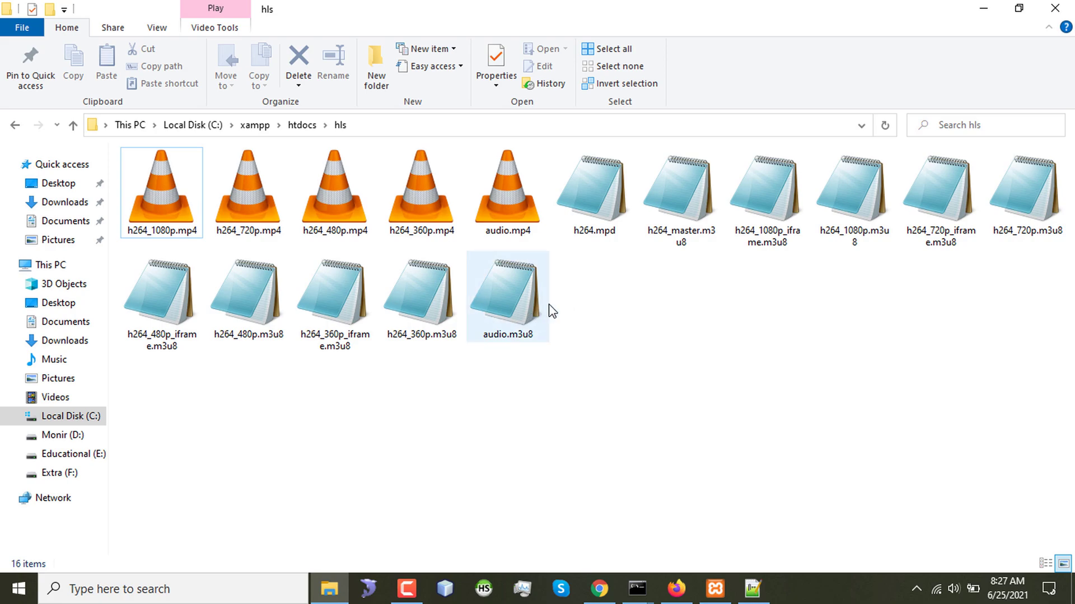
# Back in the hls folder, select and open the h264.mpd and h264_master.m3u8 output files.
pyautogui.click(616, 308)
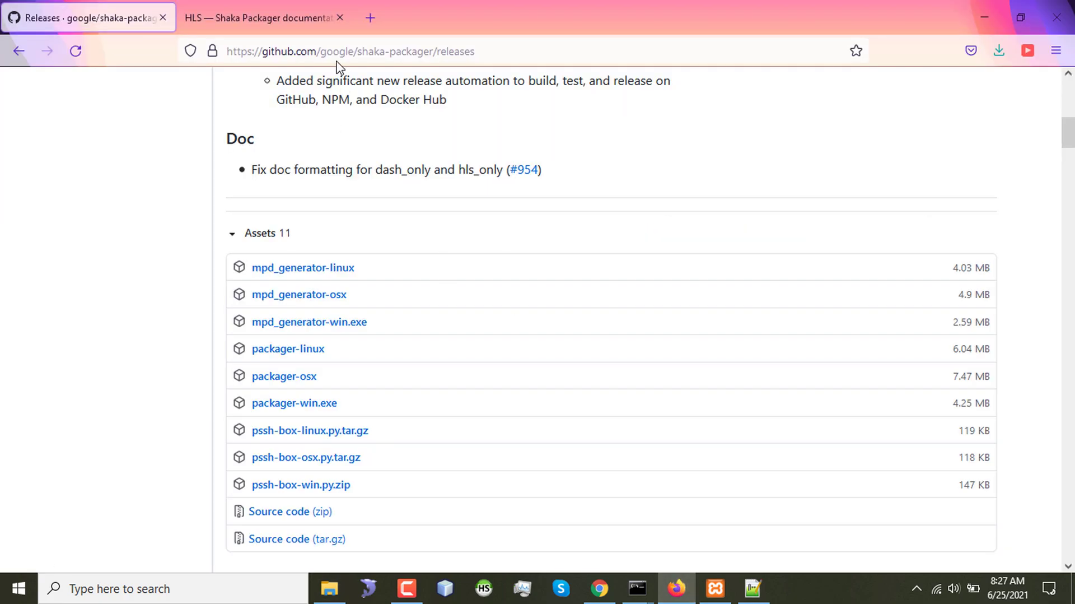
pyautogui.moveTo(599, 588)
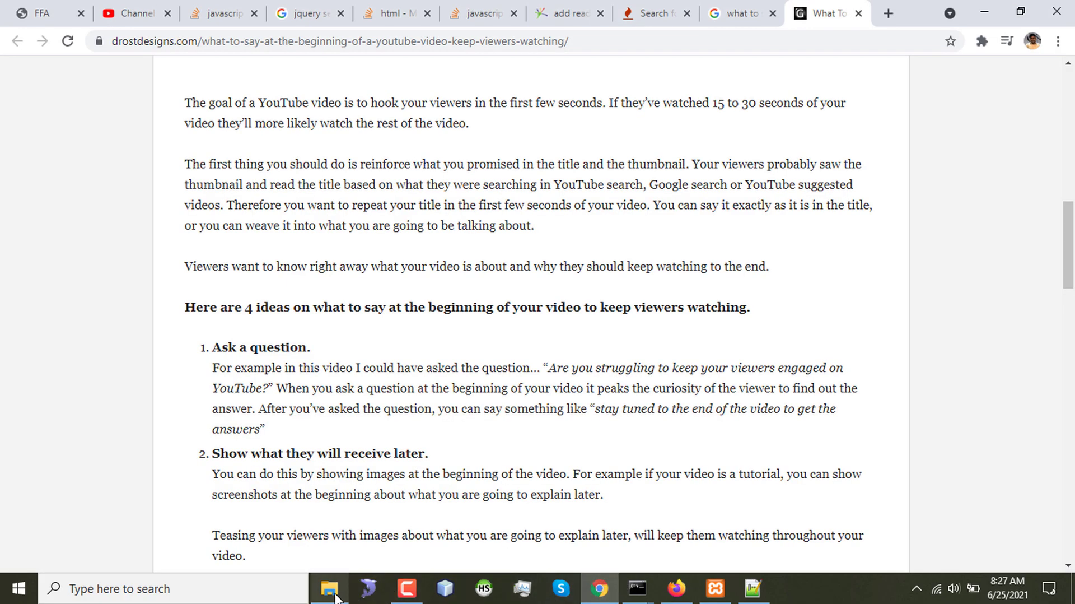
pyautogui.click(329, 588)
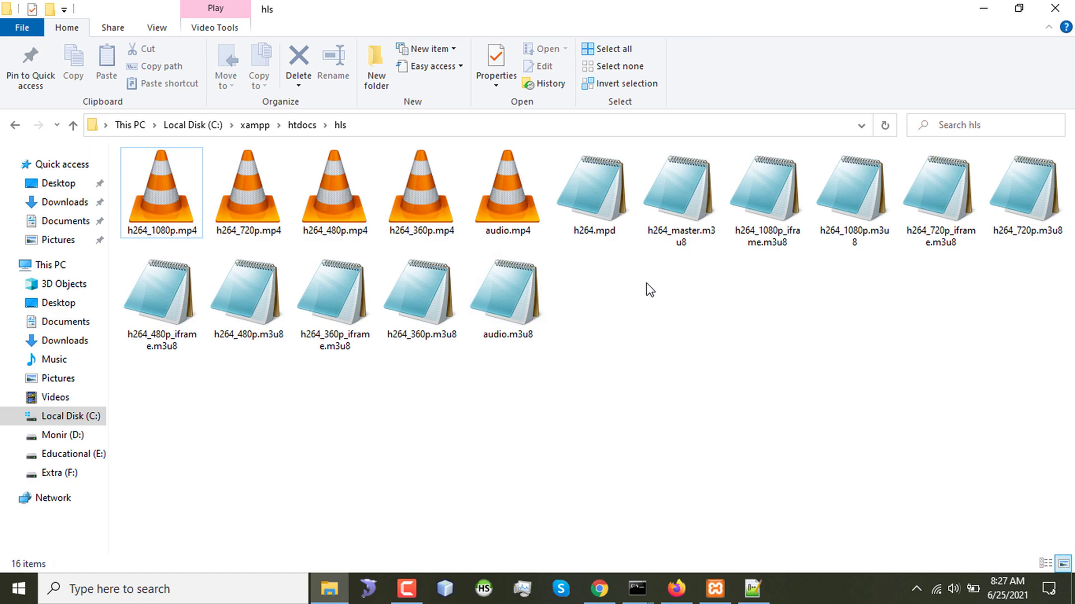
pyautogui.moveTo(632, 253)
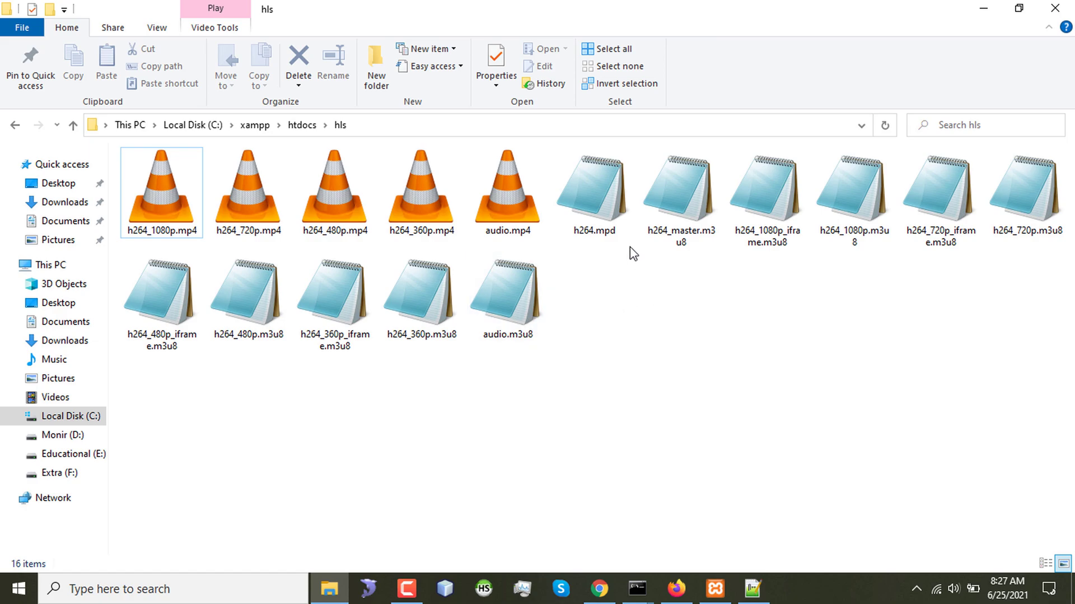
pyautogui.click(679, 188)
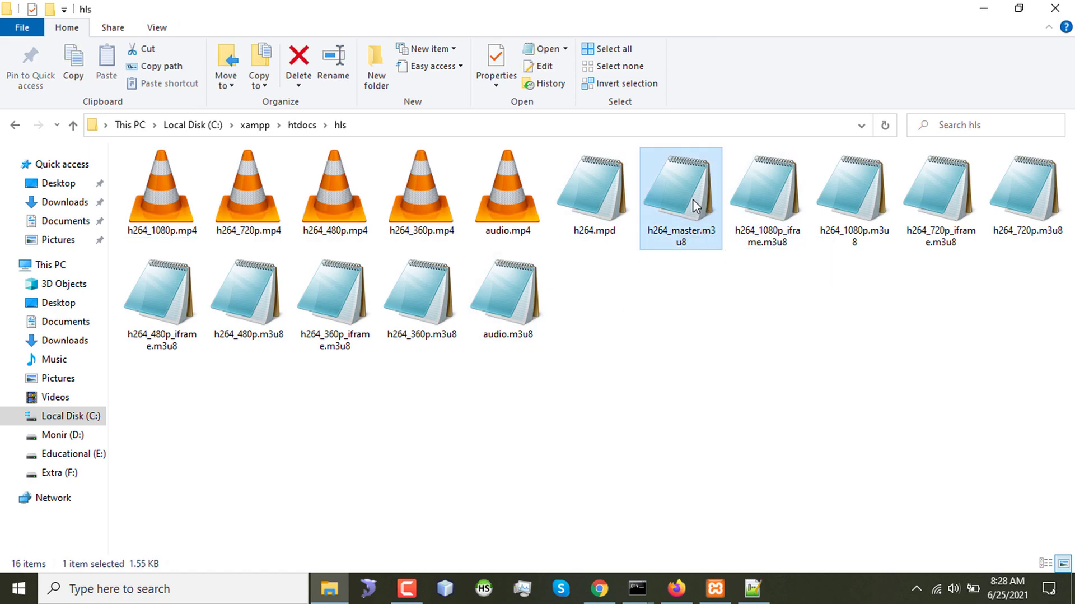
pyautogui.click(593, 189)
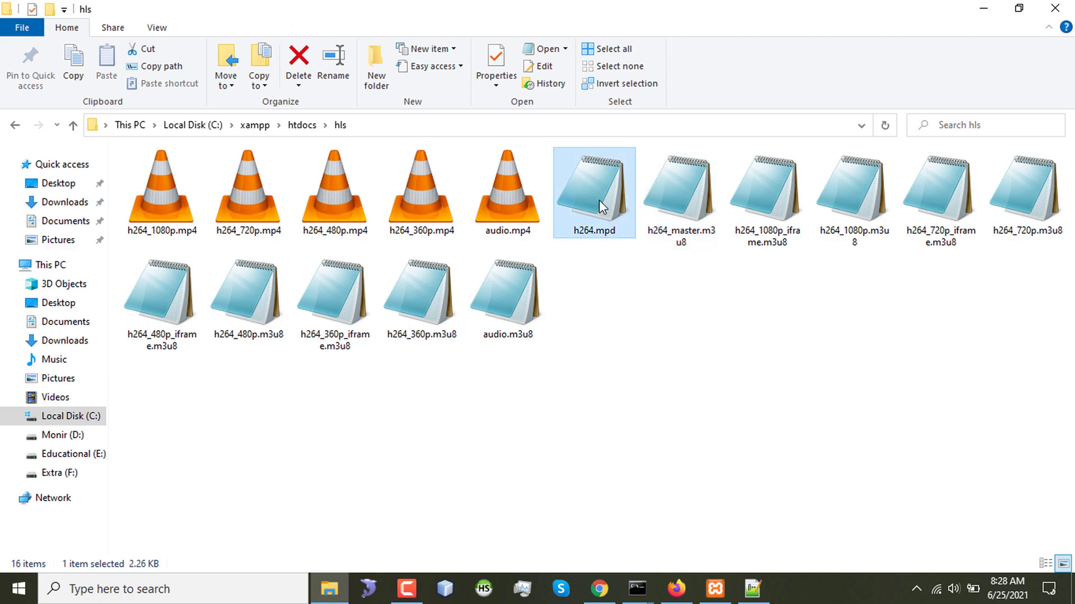
pyautogui.moveTo(600, 216)
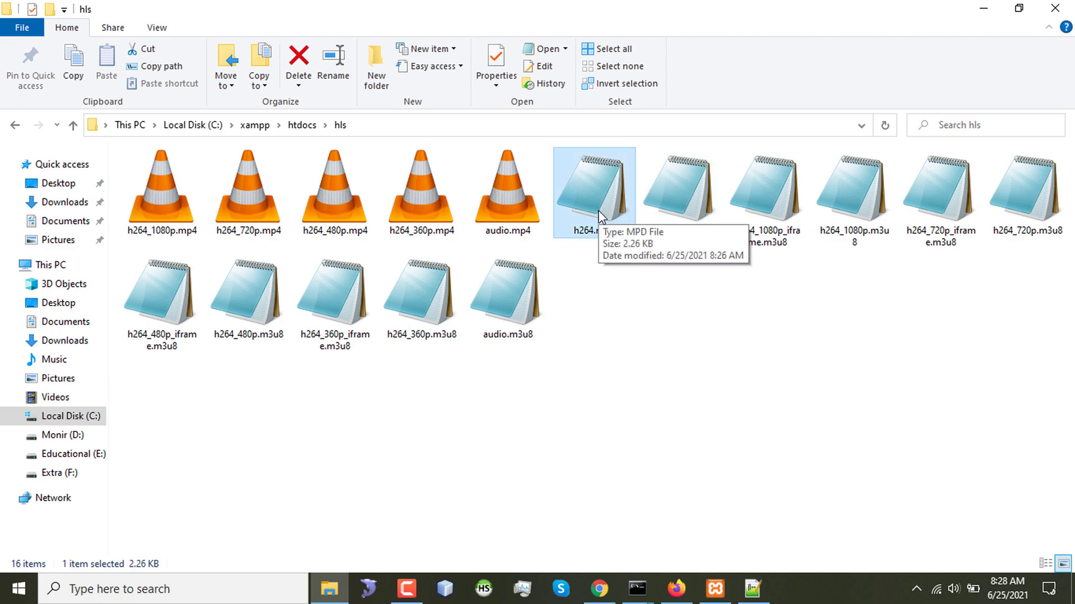
pyautogui.doubleClick(593, 193)
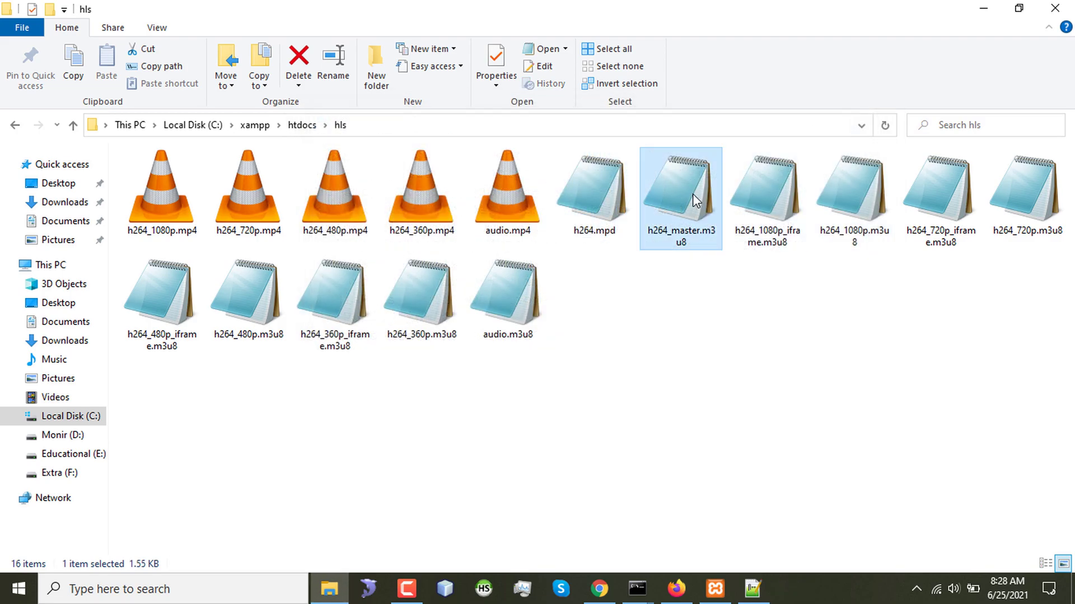
# Read h264_master.m3u8's audio and 360p–480p stream entries in Notepad, then return to Firefox.
pyautogui.doubleClick(680, 193)
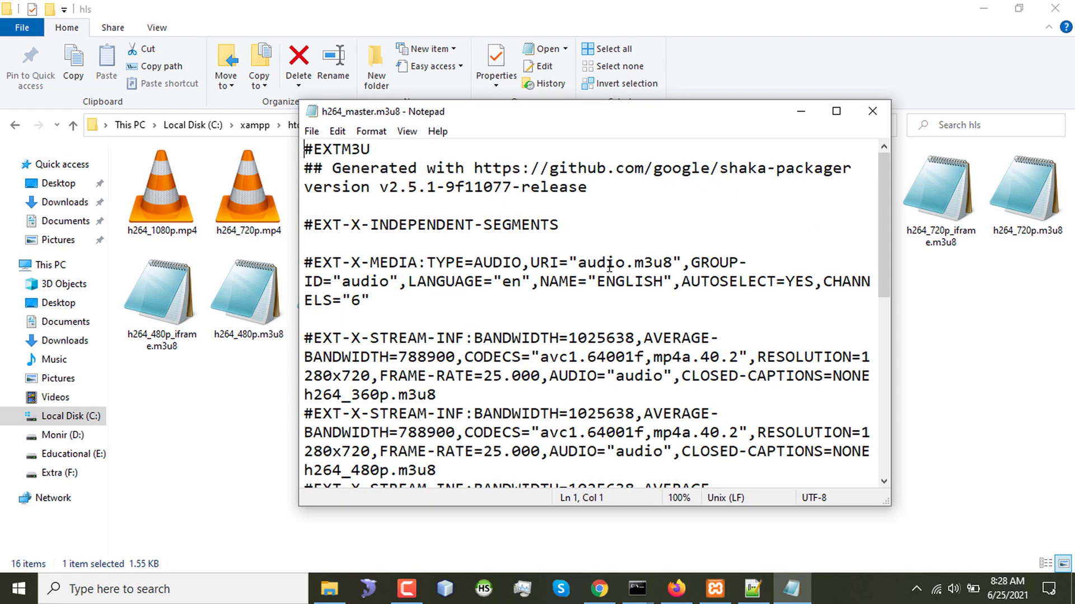
pyautogui.click(871, 111)
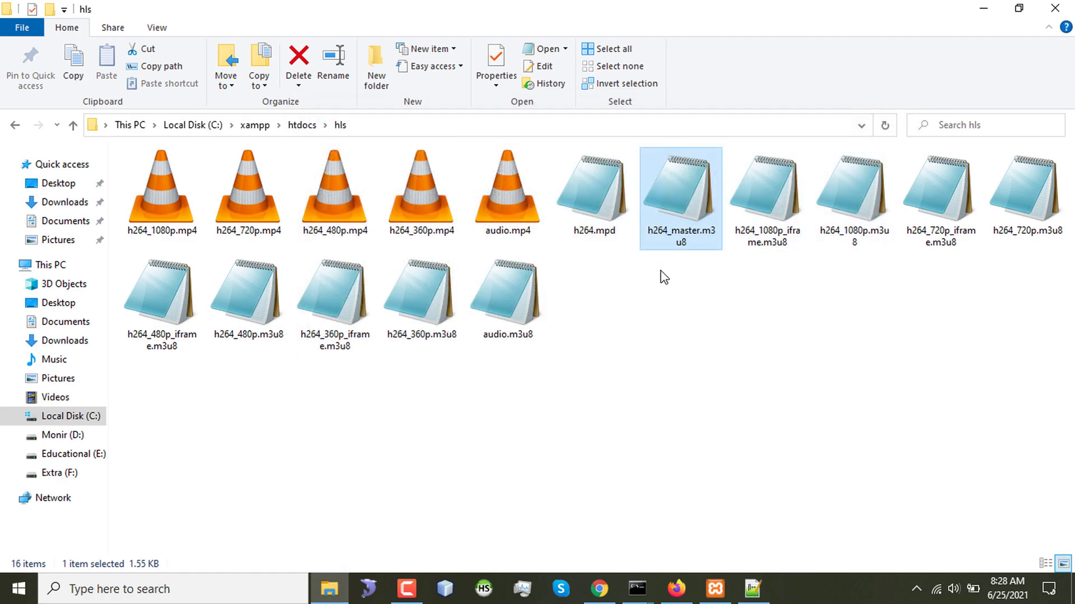
pyautogui.click(676, 588)
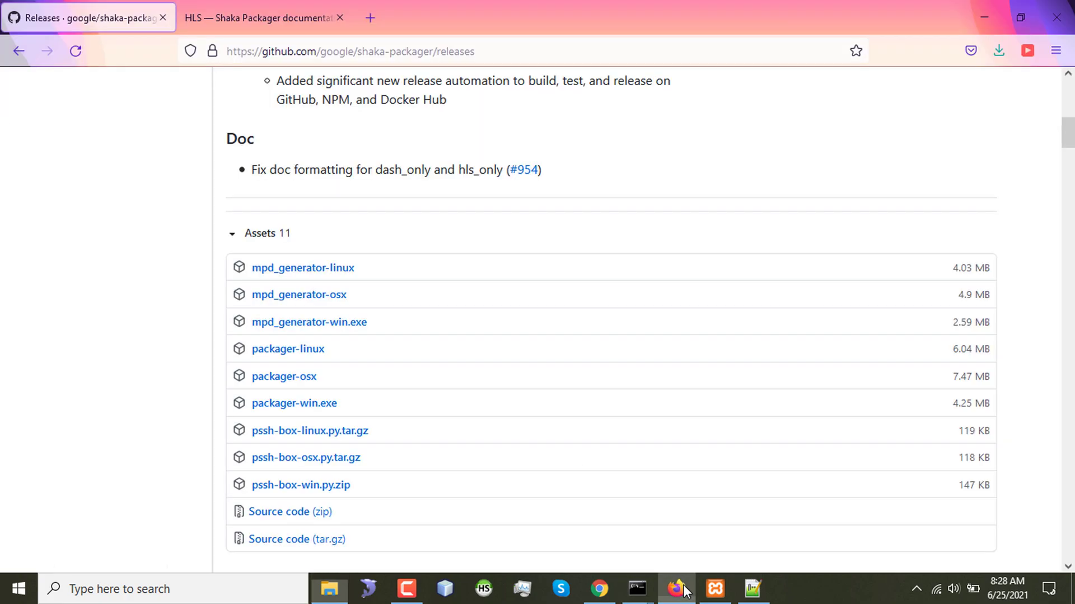
# Load localhost:8080/hls in a new Firefox tab to list the 16 packaged files.
pyautogui.click(1027, 50)
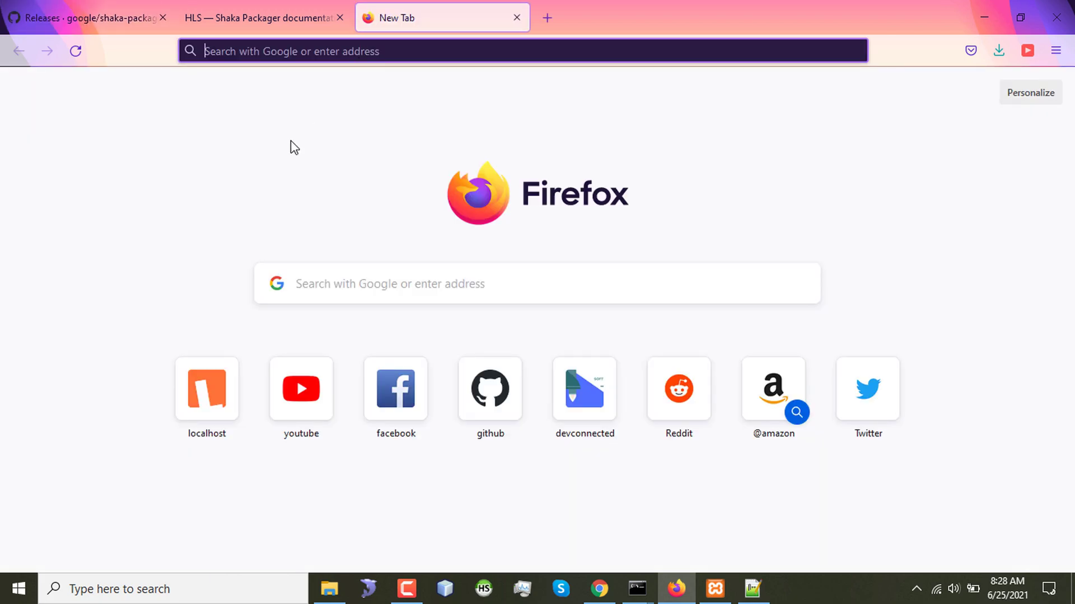
pyautogui.write('localhost:8080/')
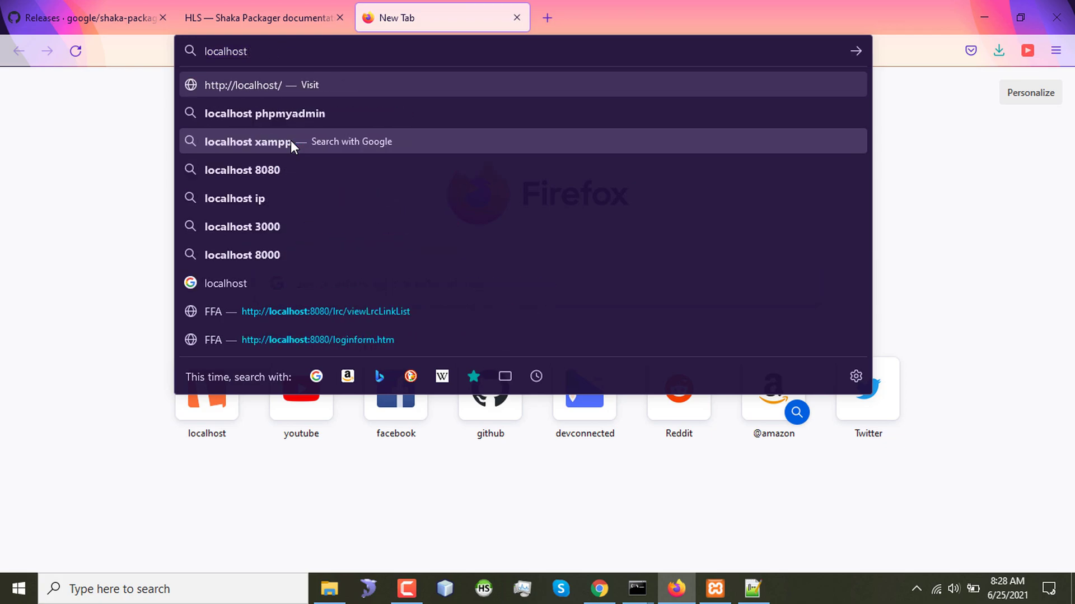
pyautogui.write('/hl')
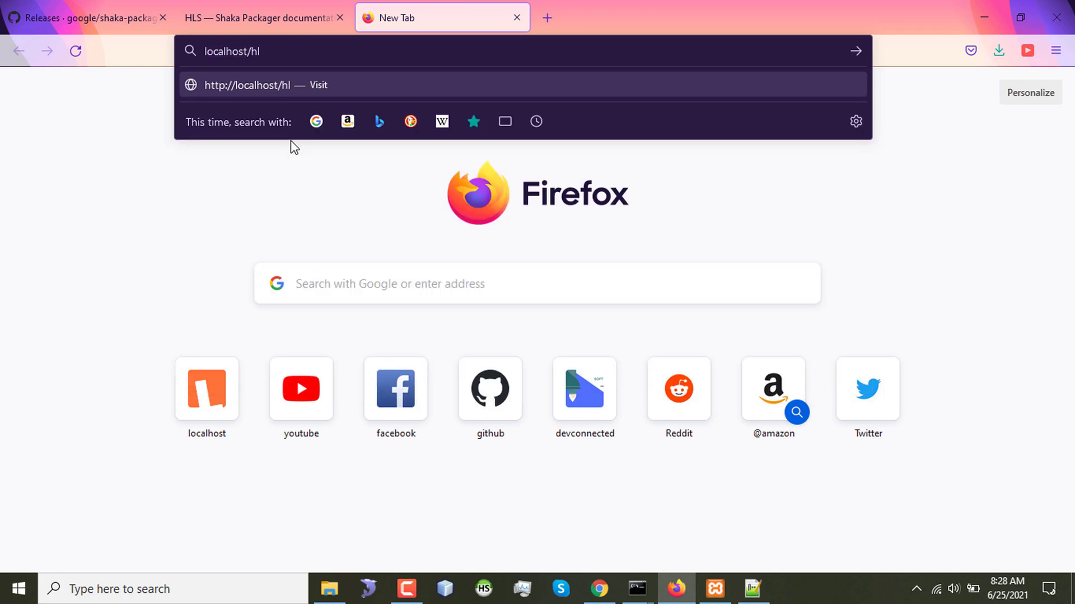
pyautogui.press('Return')
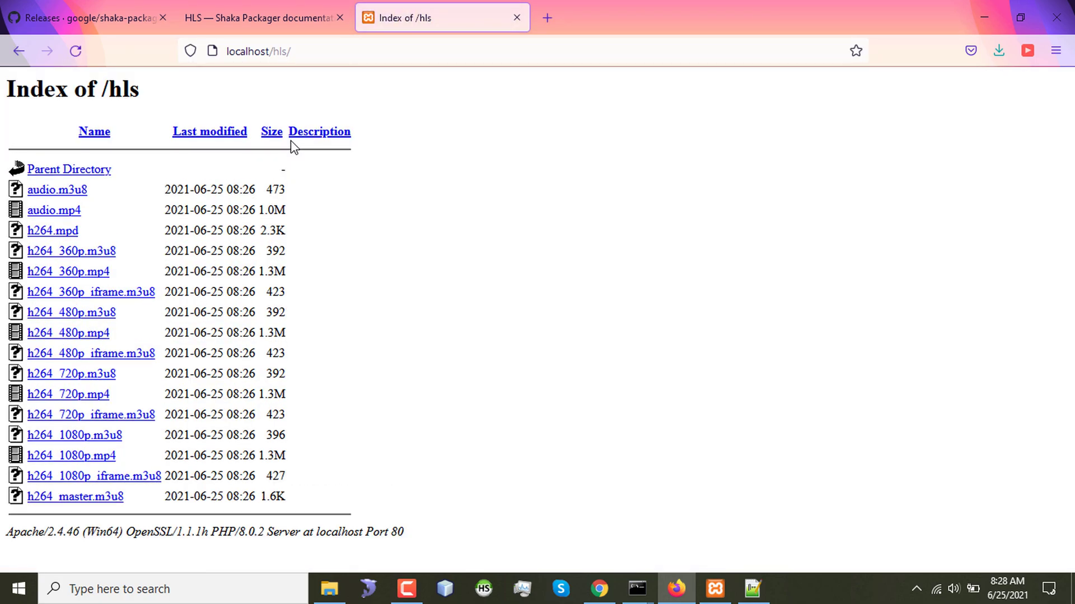
pyautogui.moveTo(355, 376)
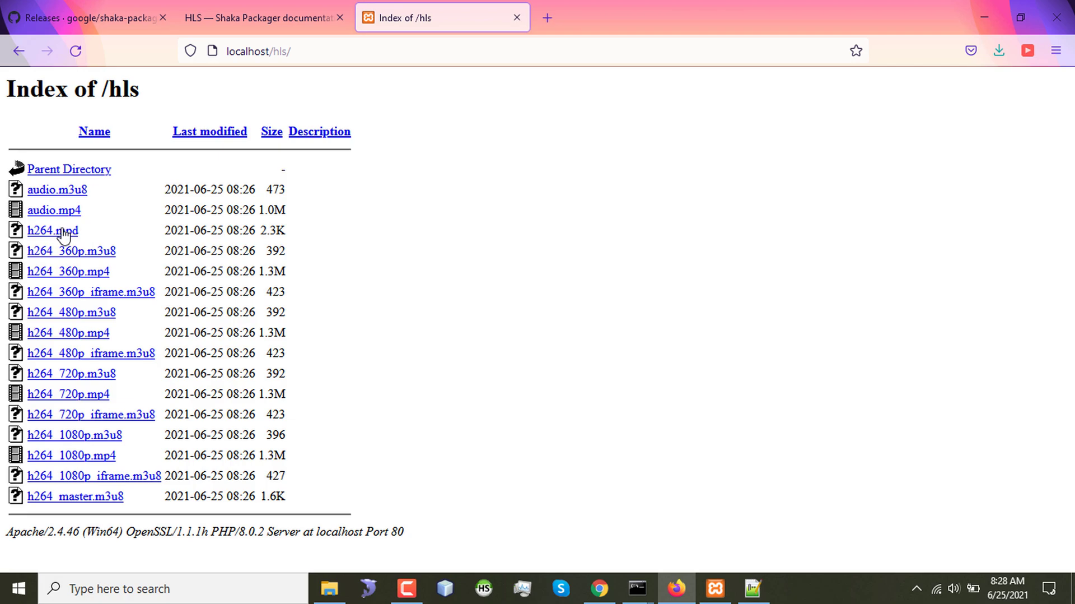
pyautogui.moveTo(53, 230)
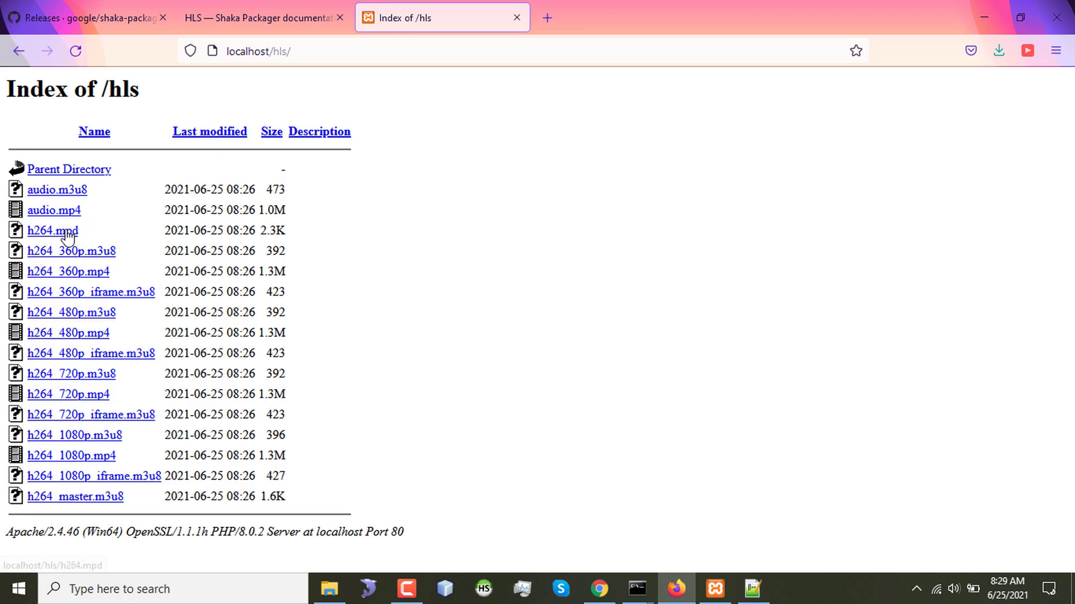
pyautogui.moveTo(52, 230)
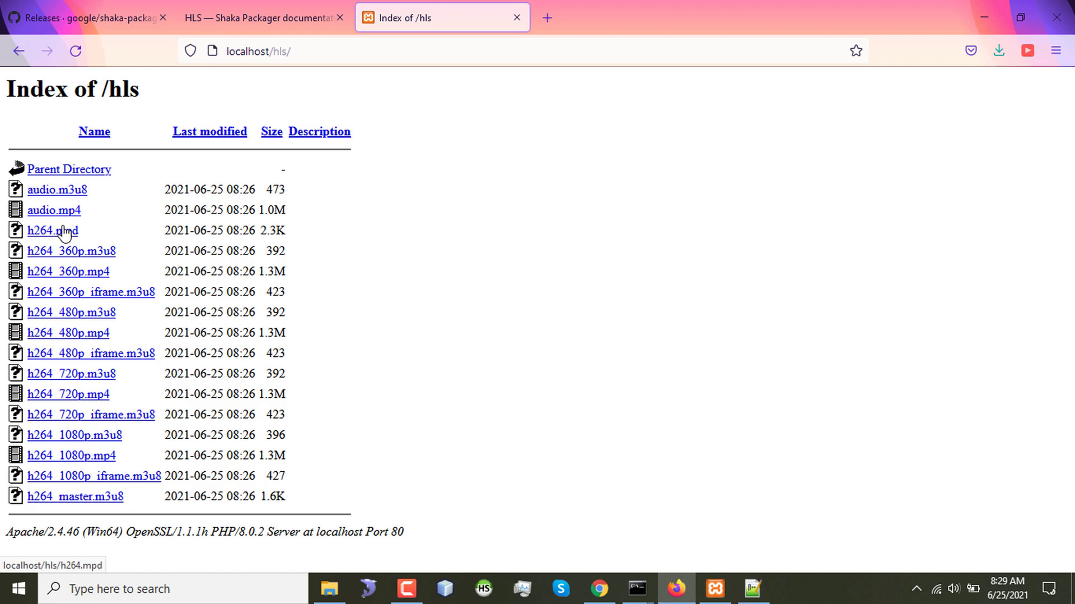
pyautogui.click(51, 230)
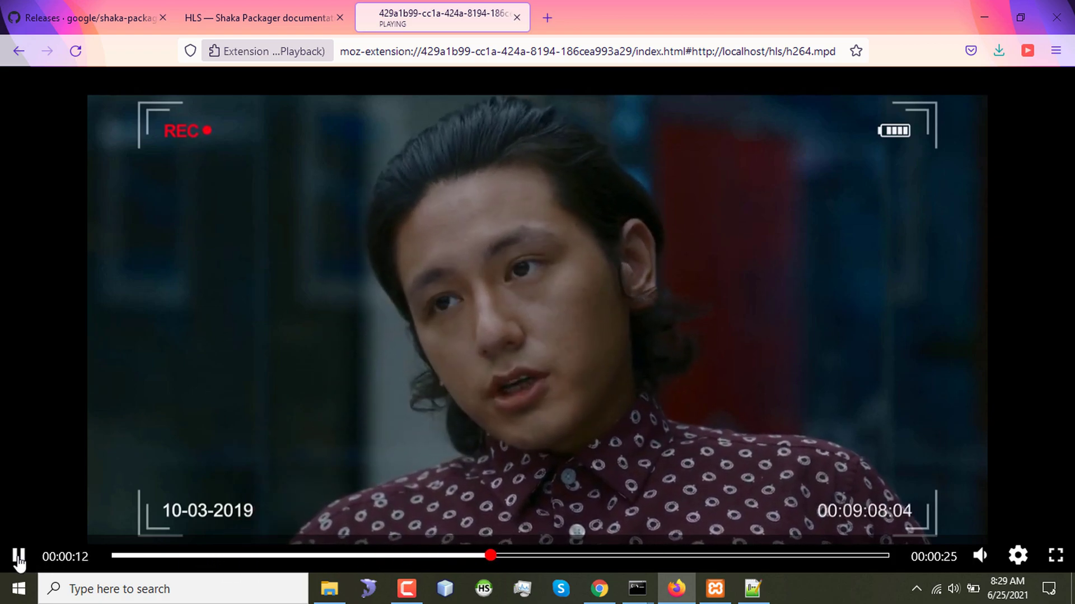
pyautogui.click(19, 555)
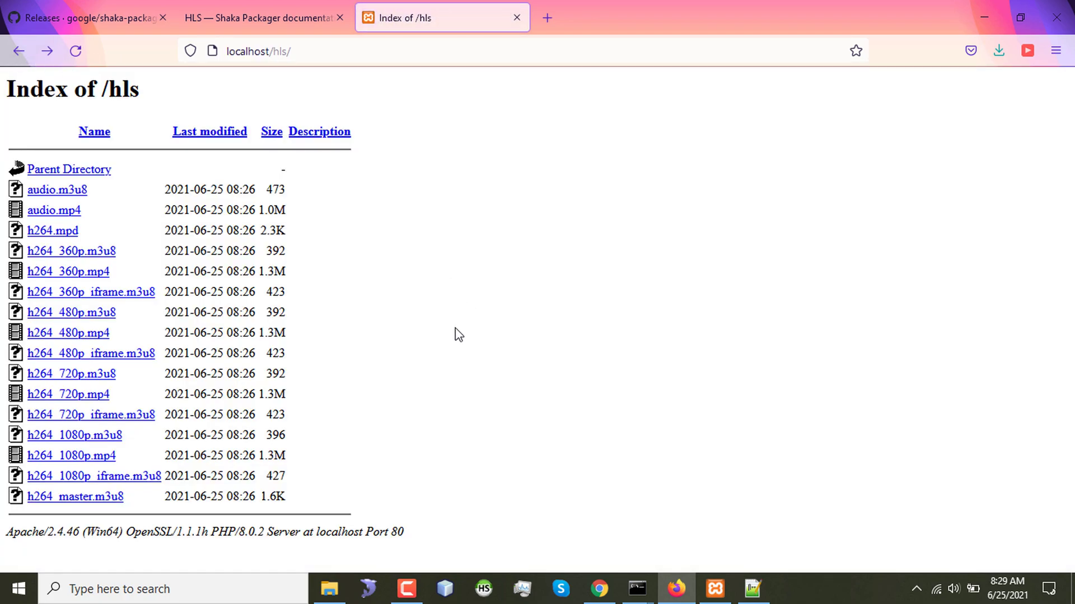
pyautogui.moveTo(75, 496)
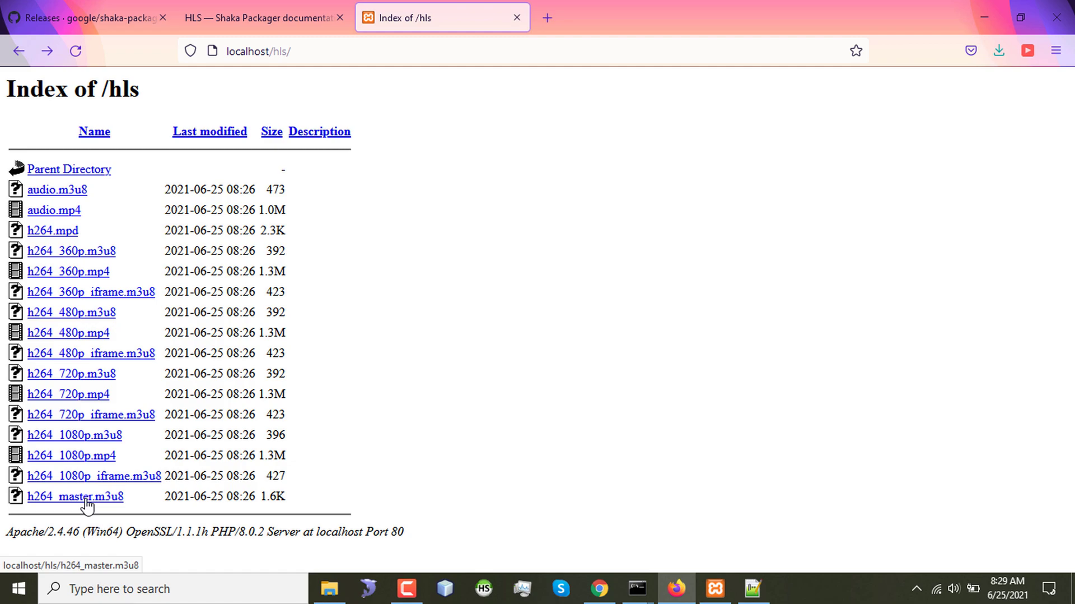
# Play and pause the h264_master.m3u8 HLS stream, then return to the 16-file hls folder.
pyautogui.click(74, 496)
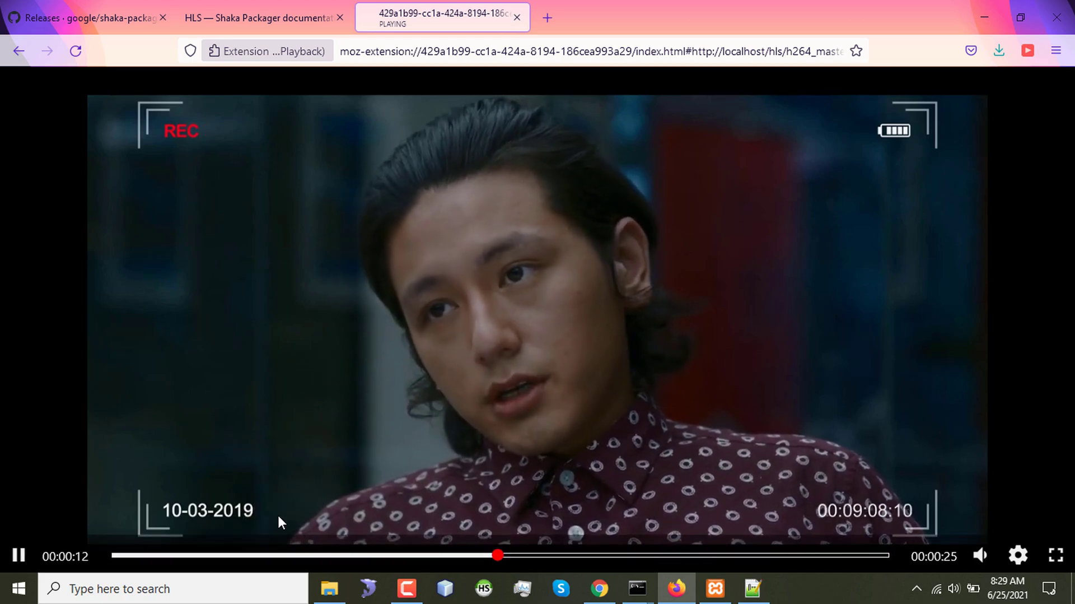
pyautogui.click(17, 555)
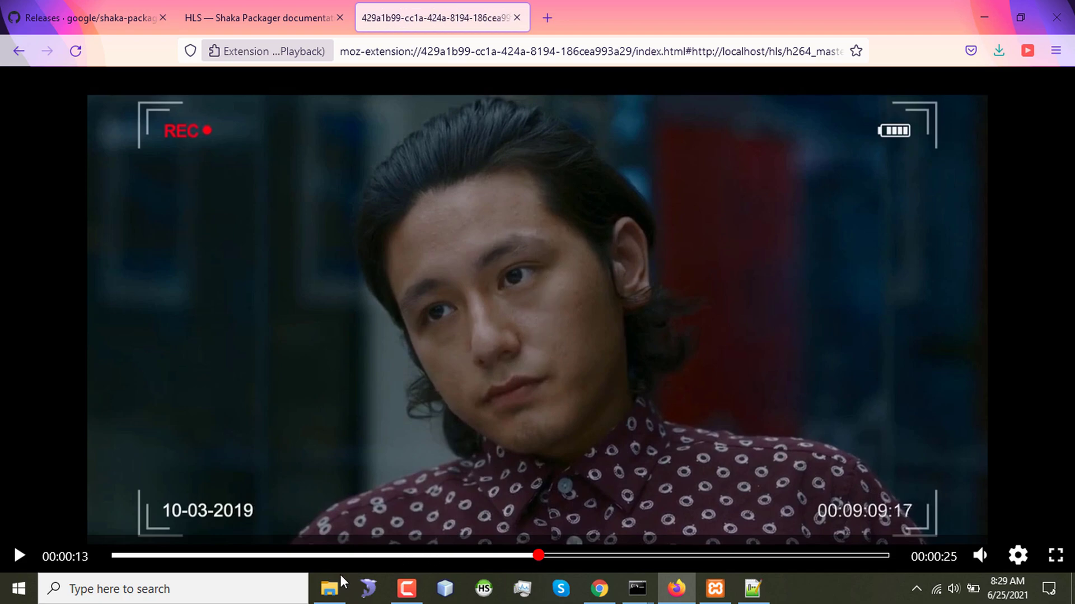
pyautogui.click(329, 588)
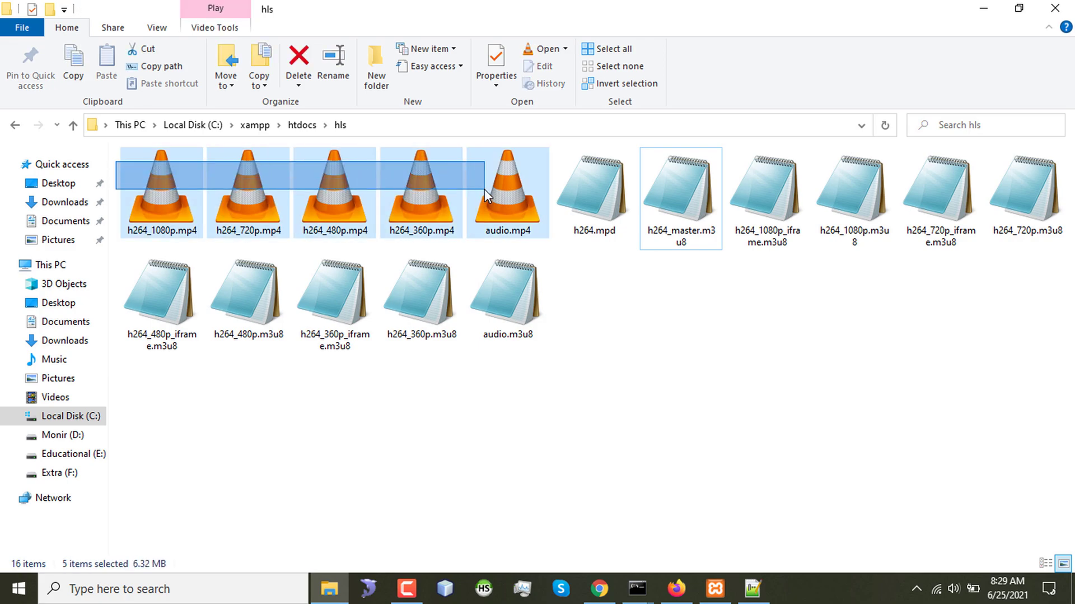
pyautogui.click(296, 440)
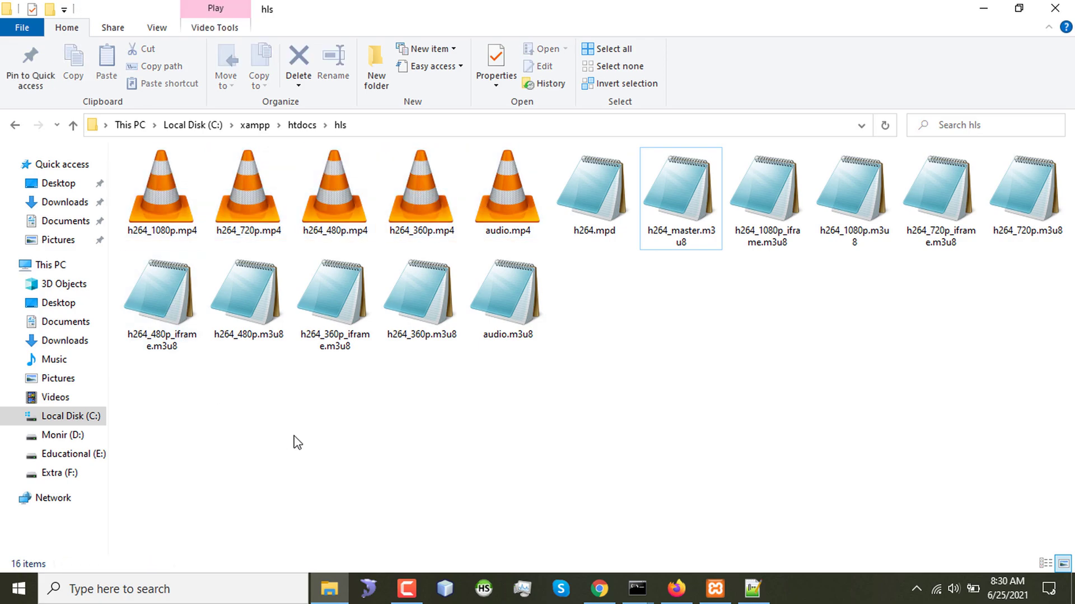